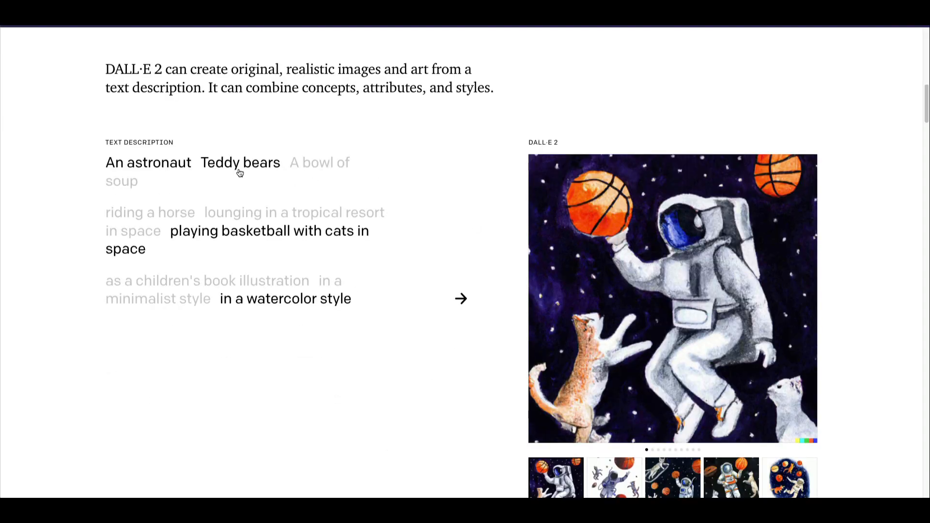
Show the 'A bowl of soup' plasticine monster example on the DALL·E 2 page
click(319, 163)
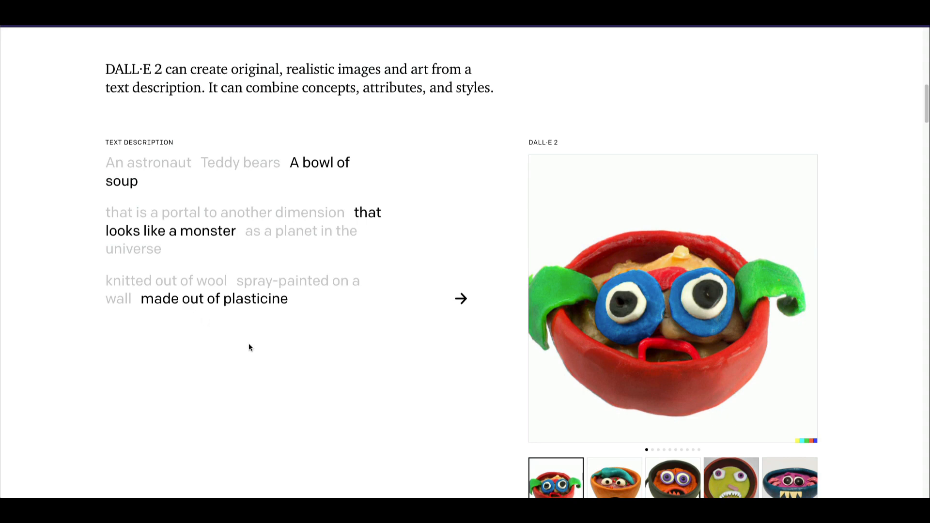
scroll(up, 3)
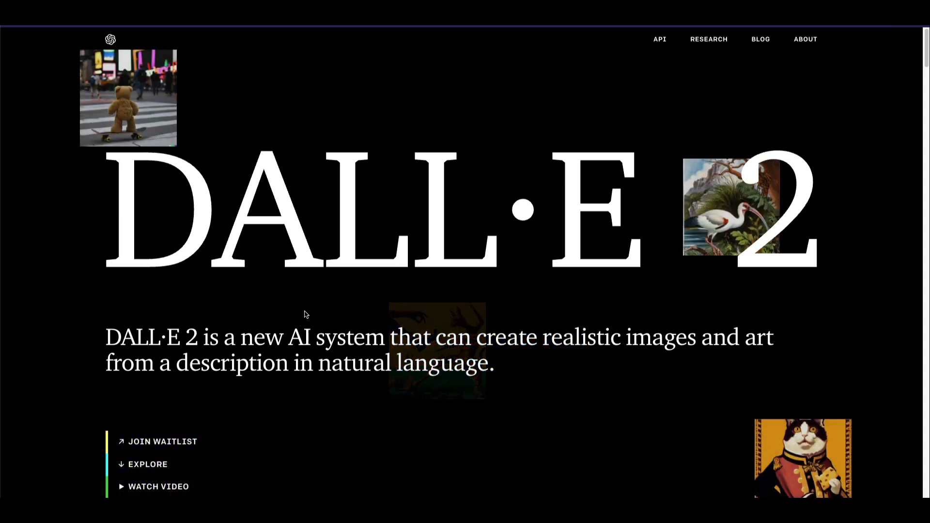
scroll(down, 3)
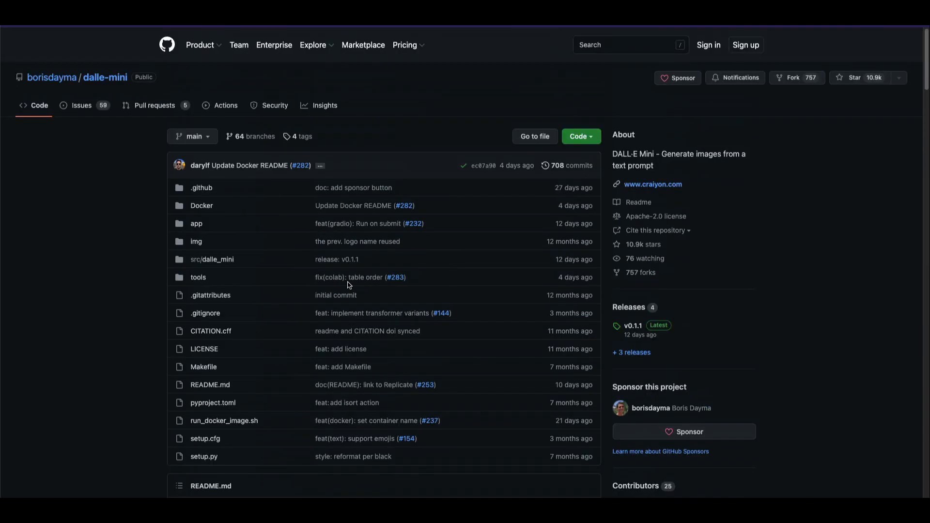
mouse_move(85, 92)
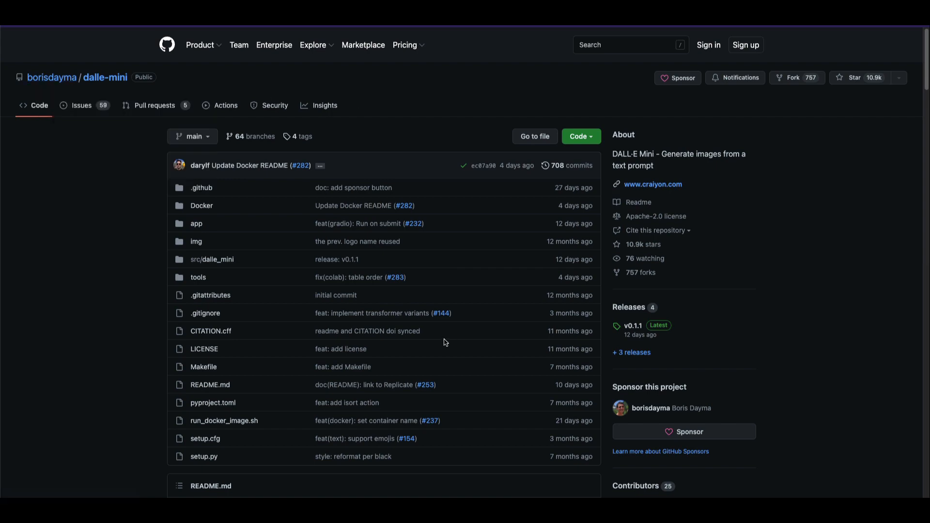
scroll(down, 3)
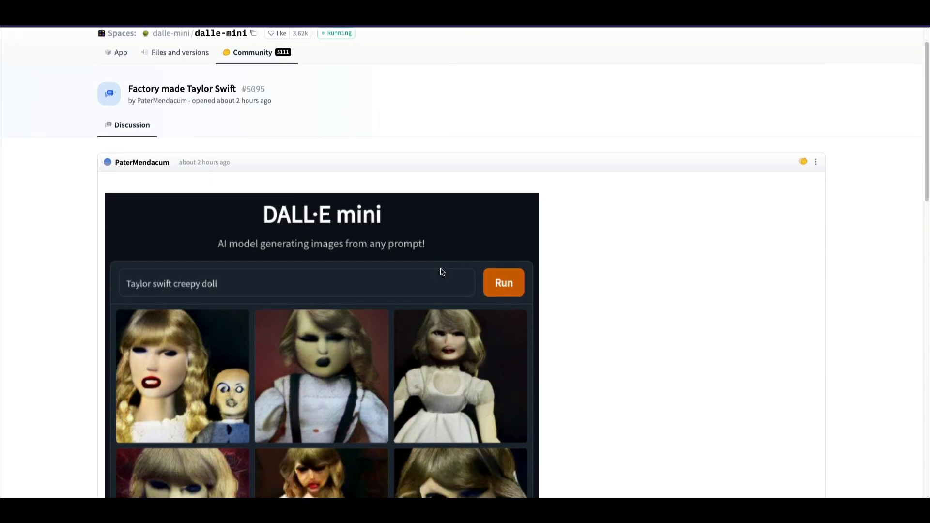
scroll(down, 3)
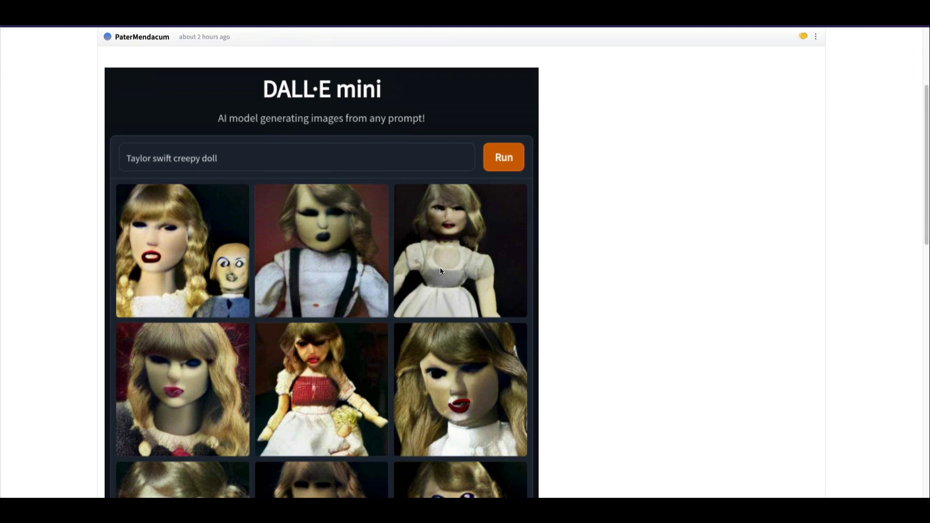
scroll(down, 3)
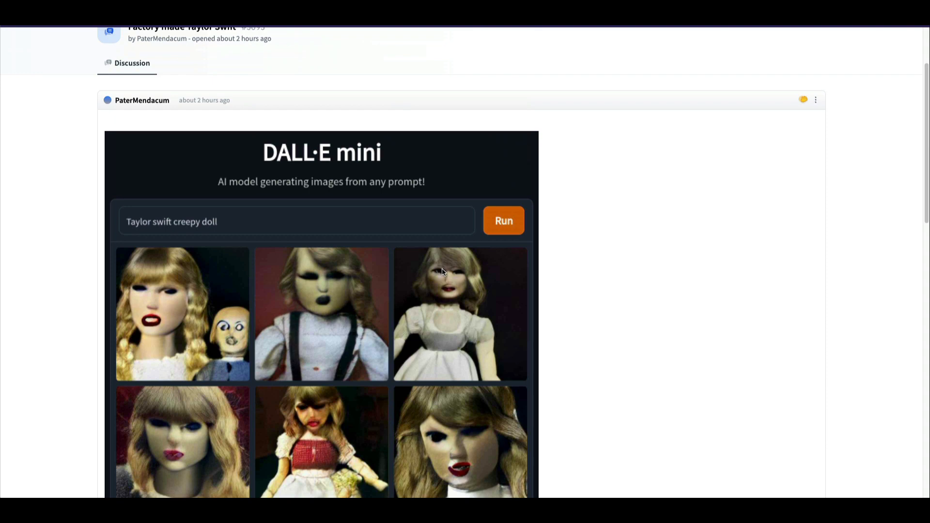
mouse_move(663, 129)
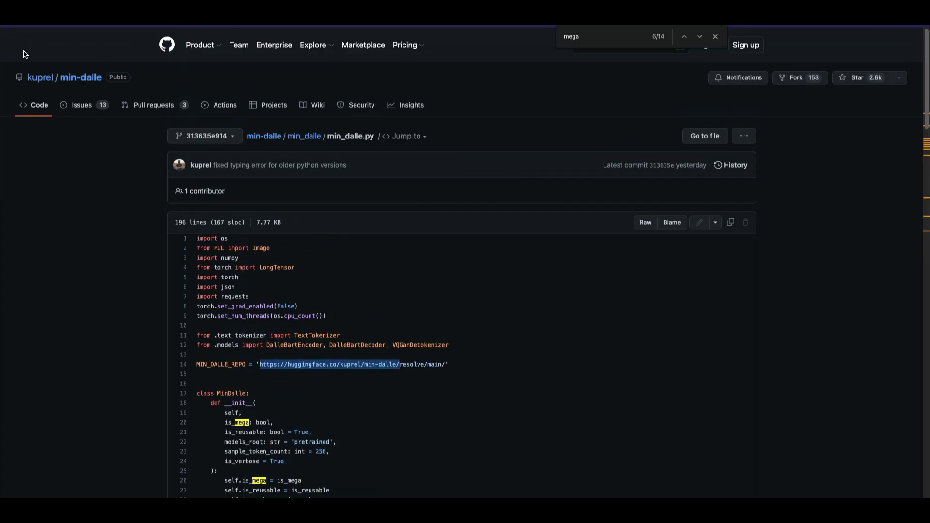
Open the kuprel/min-dalle repository page and scroll down to its README instructions
click(82, 77)
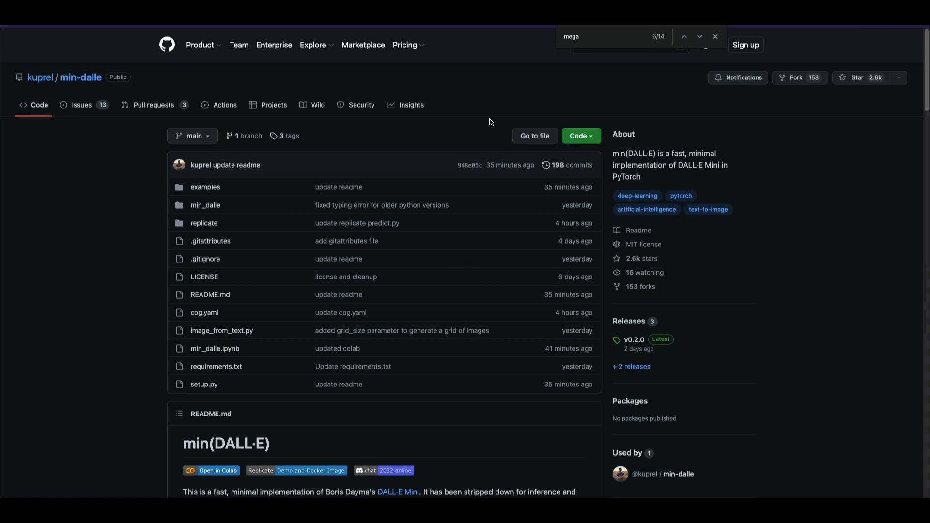
scroll(down, 3)
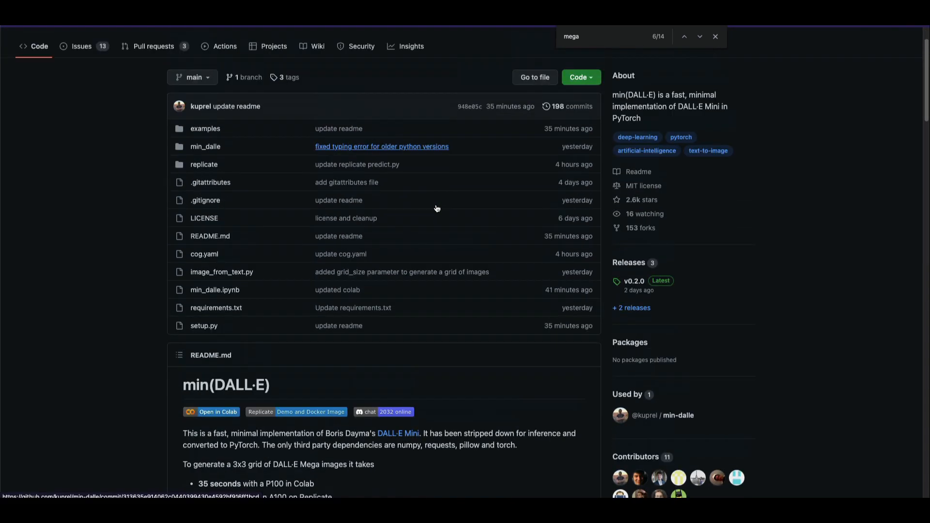
scroll(down, 3)
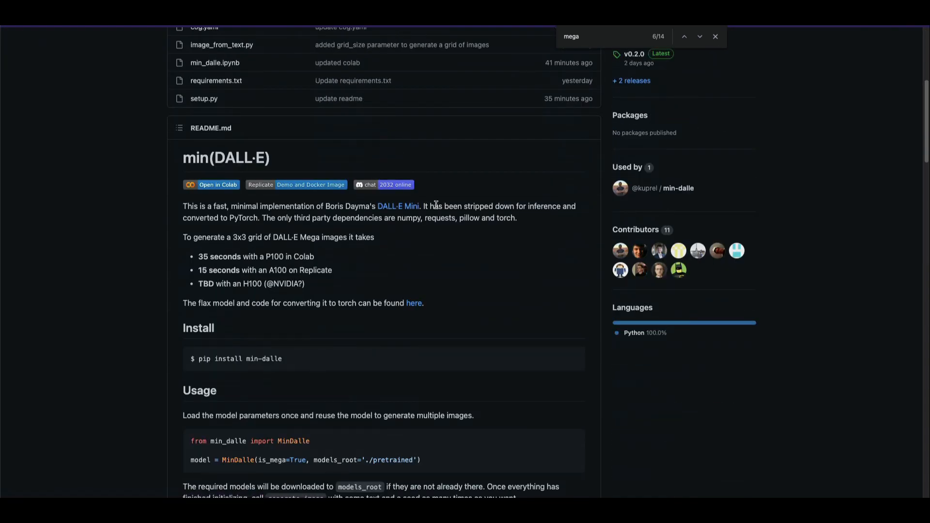
scroll(down, 3)
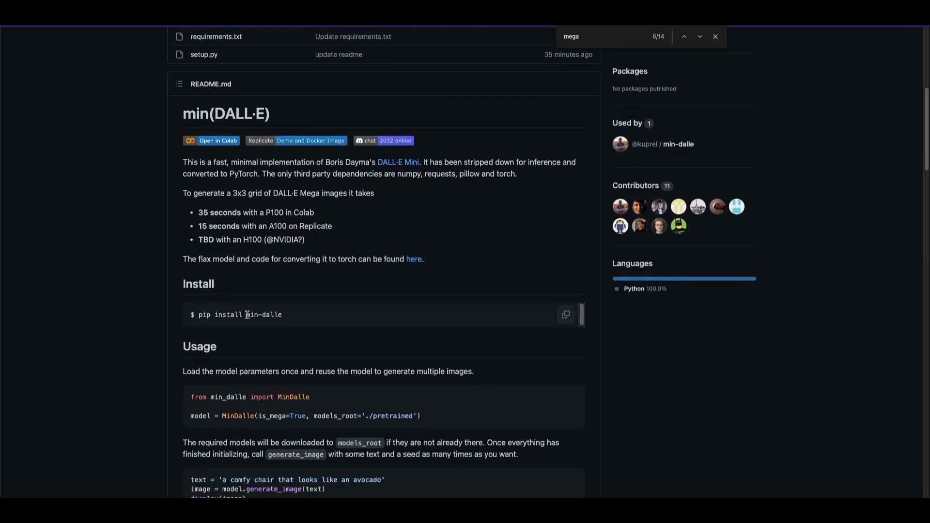
double_click(262, 314)
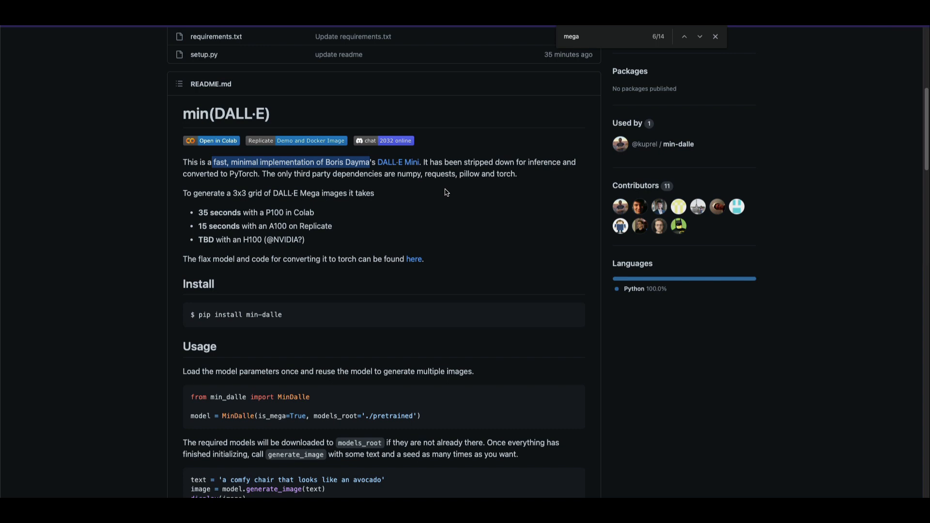
mouse_move(441, 193)
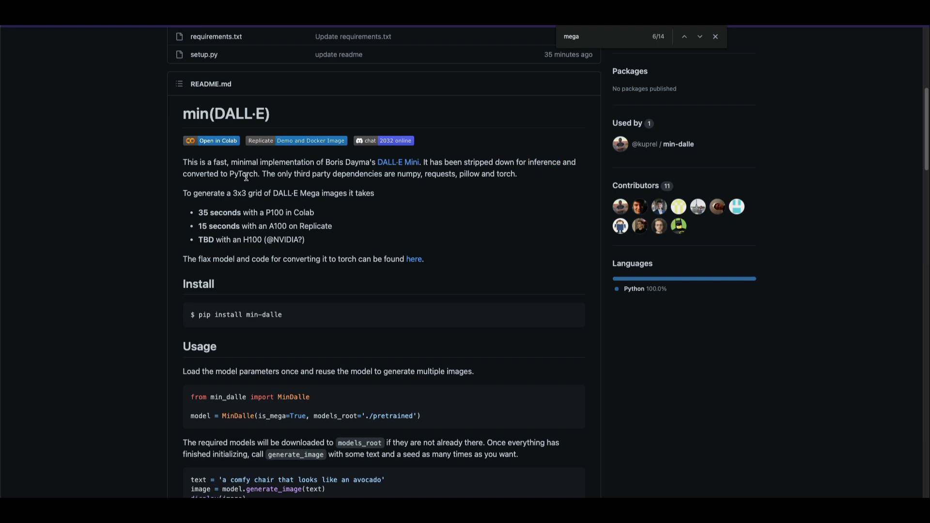
mouse_move(428, 148)
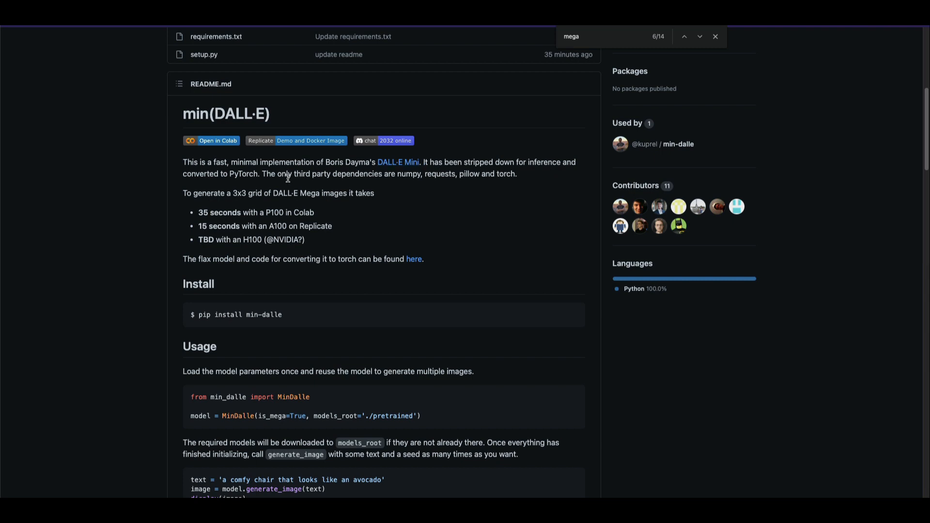
drag(262, 174, 515, 174)
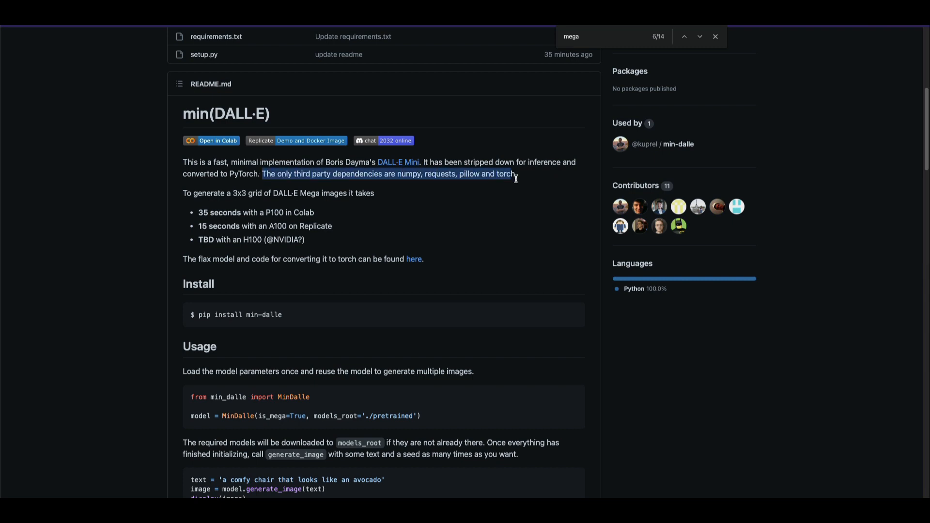
click(521, 181)
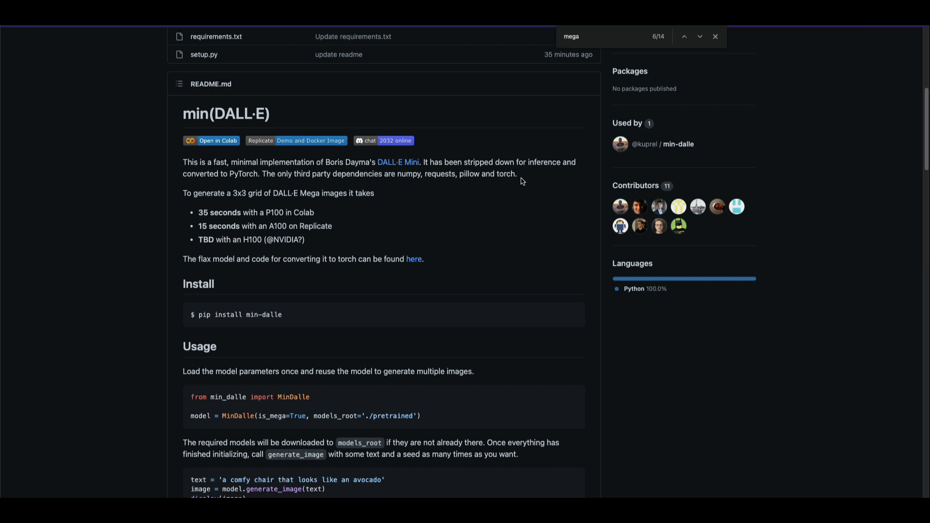
mouse_move(431, 185)
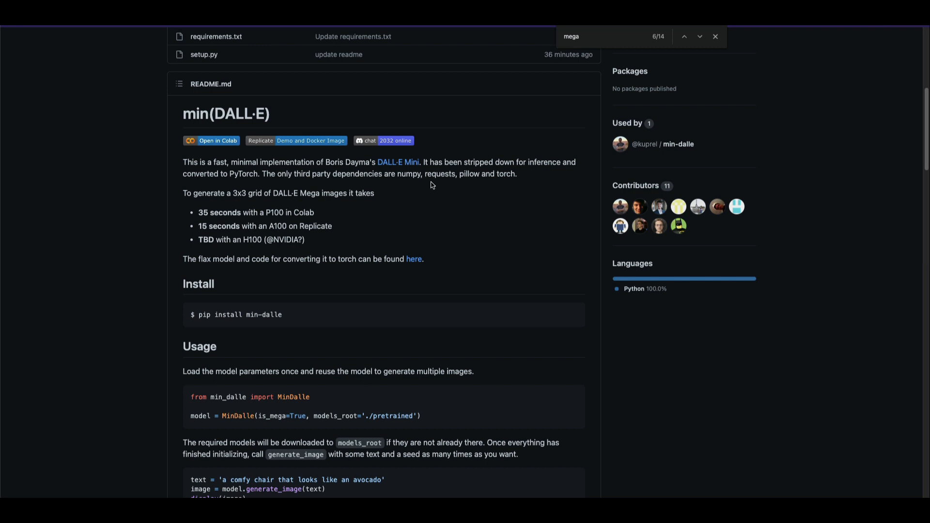
double_click(439, 174)
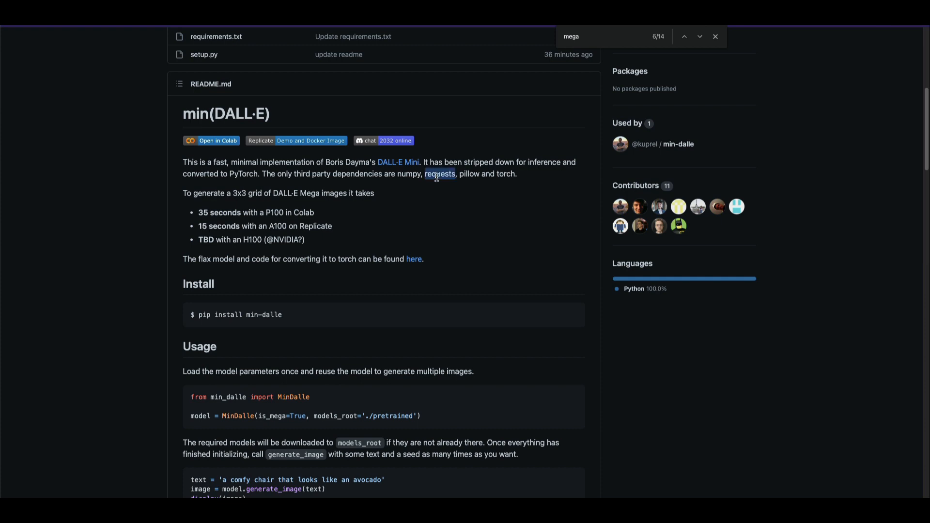
mouse_move(473, 175)
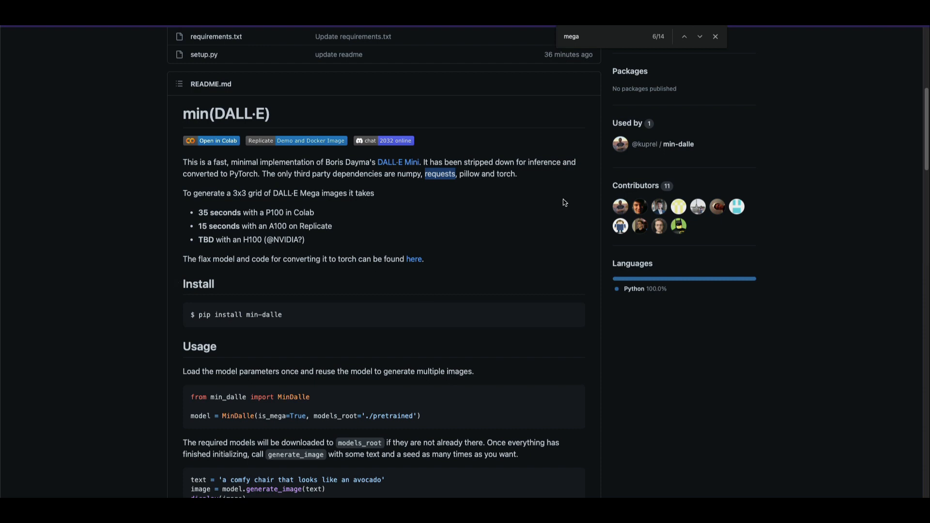
mouse_move(417, 182)
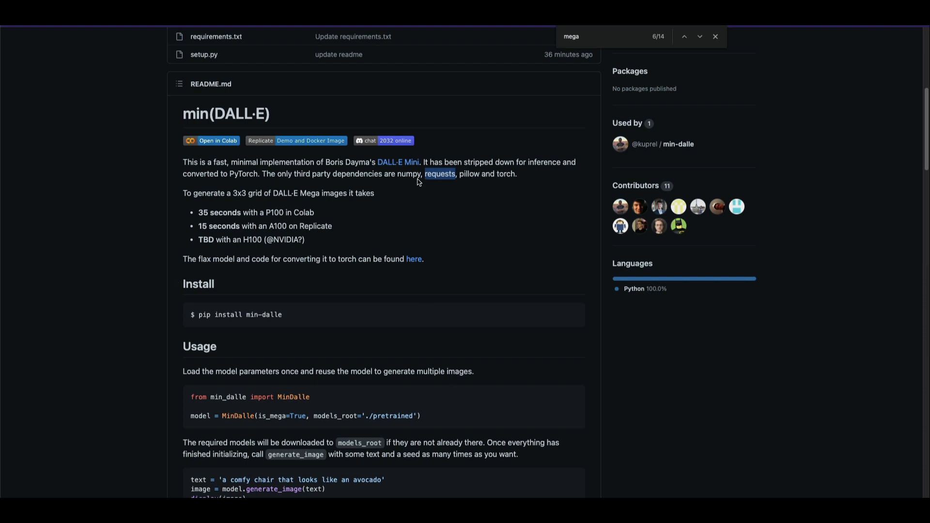
mouse_move(308, 228)
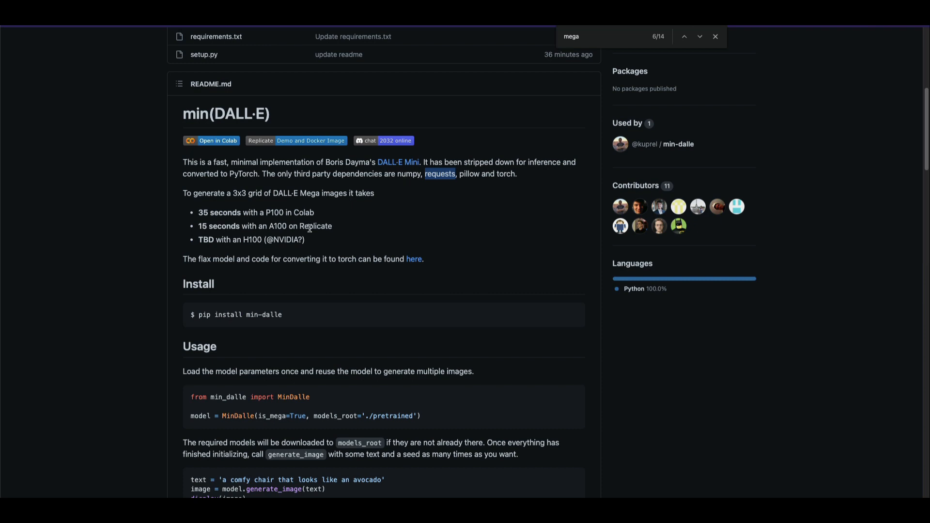
scroll(down, 3)
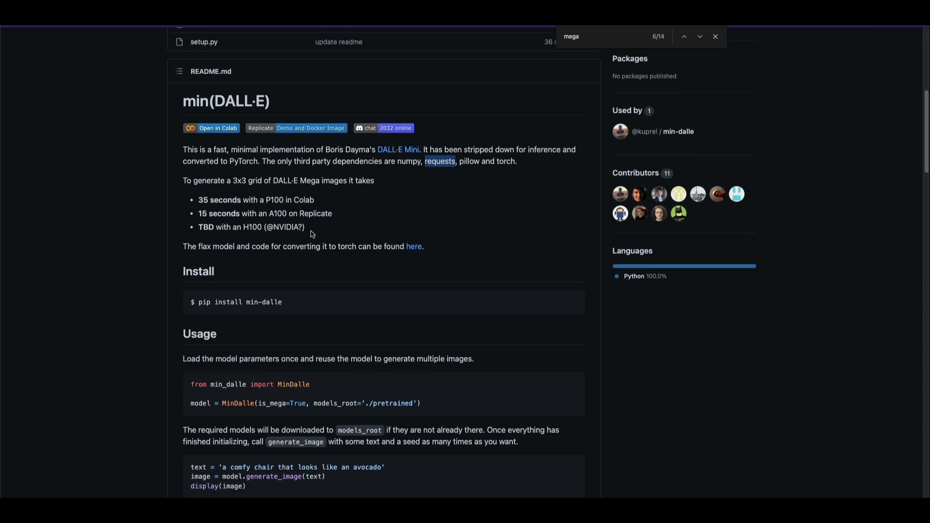
mouse_move(312, 246)
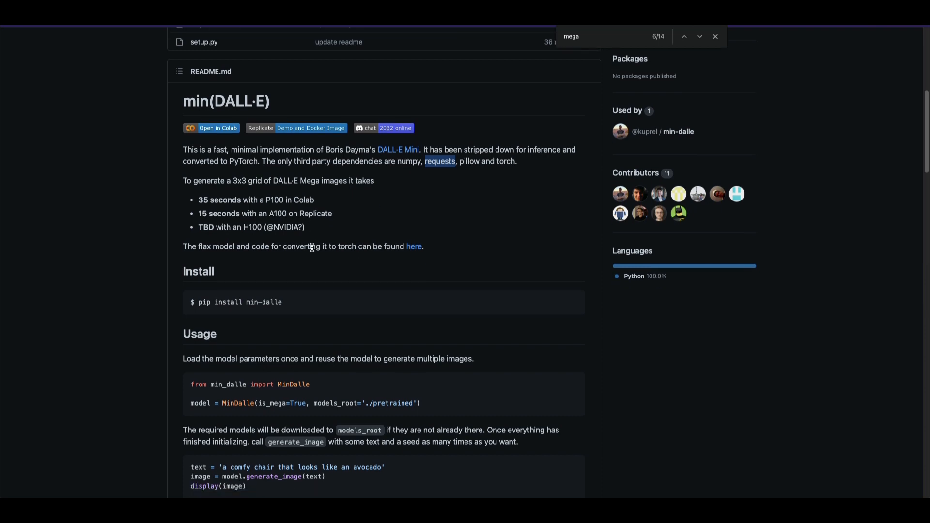
drag(262, 160, 375, 180)
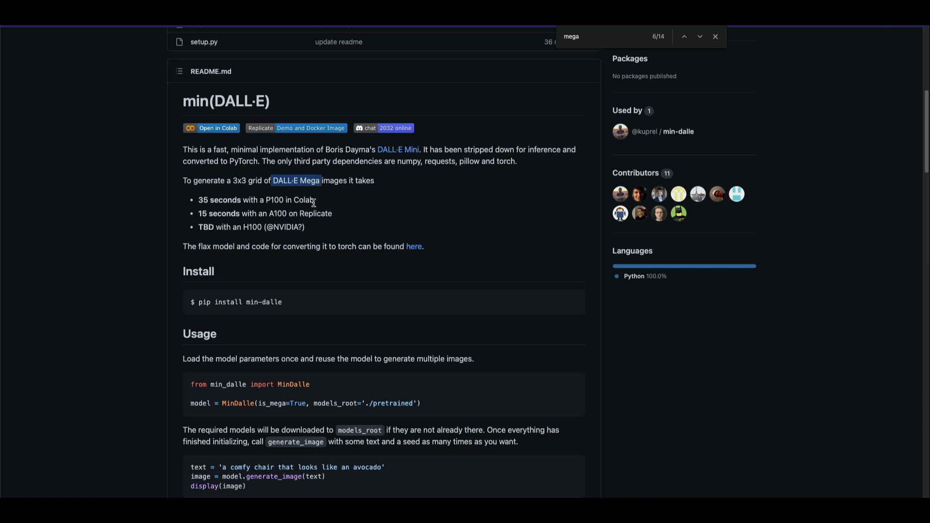
double_click(248, 180)
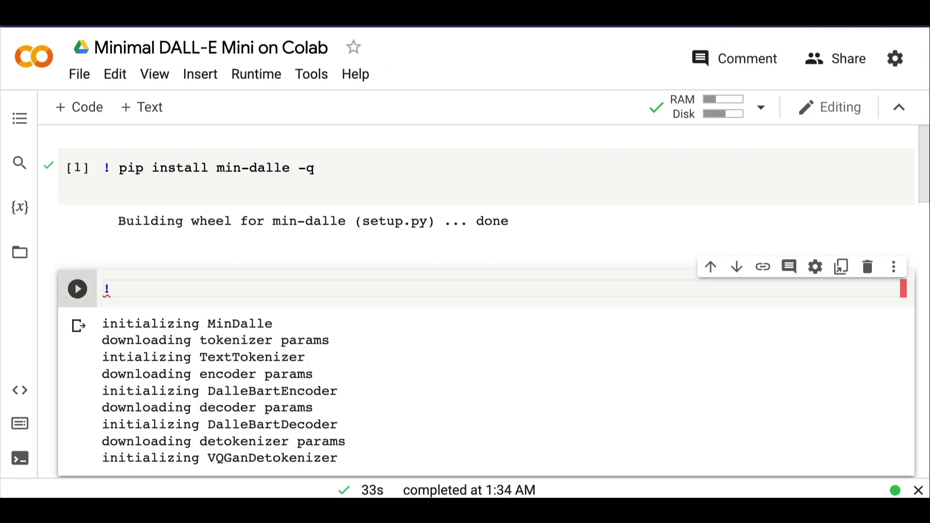
Type the '!nvidia-smi' shell command into the empty code cell
text(nvidia-s)
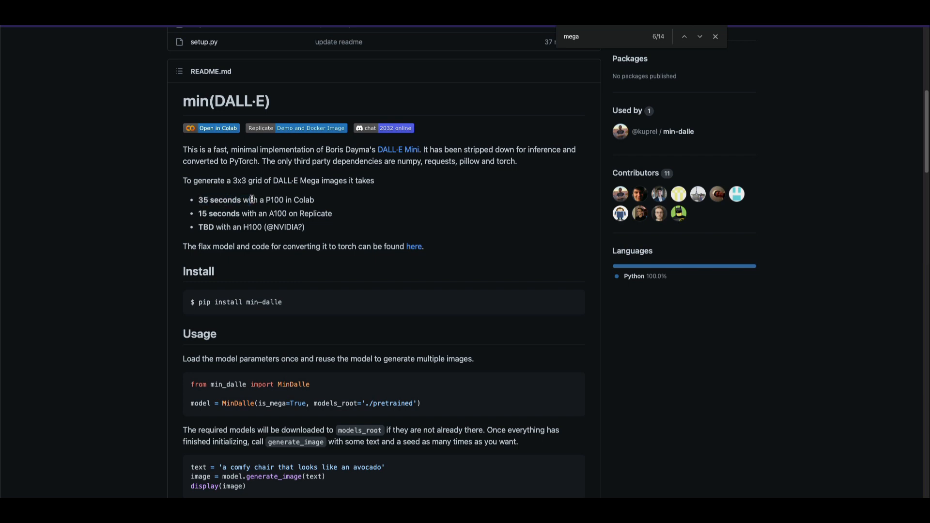
mouse_move(356, 220)
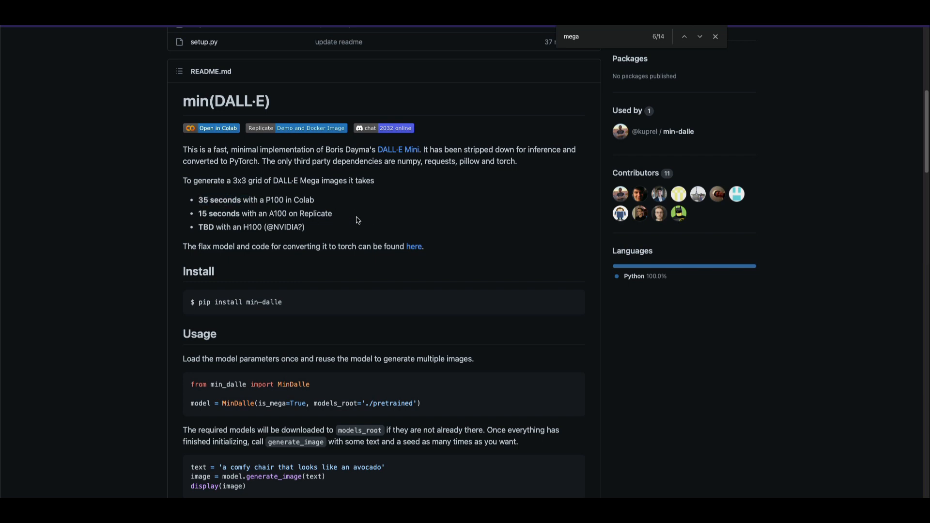
mouse_move(207, 217)
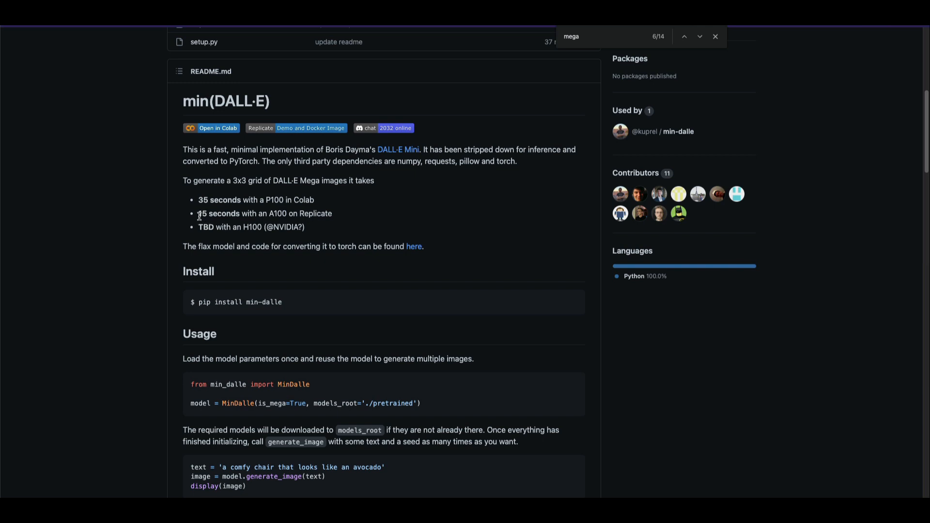
mouse_move(358, 277)
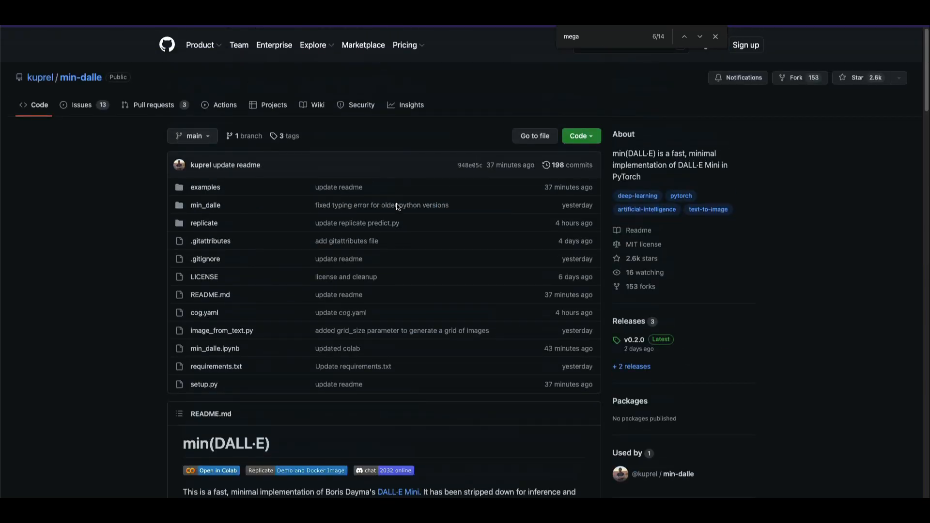
mouse_move(40, 77)
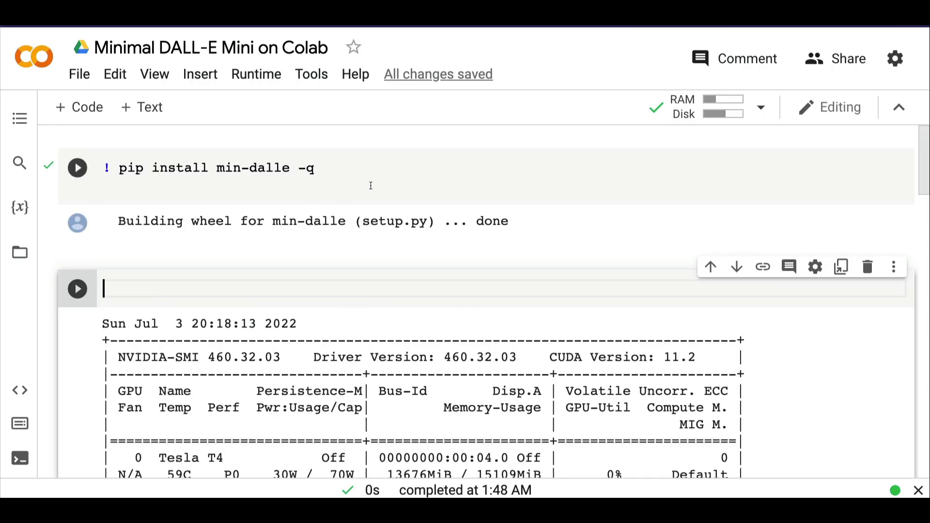
mouse_move(338, 226)
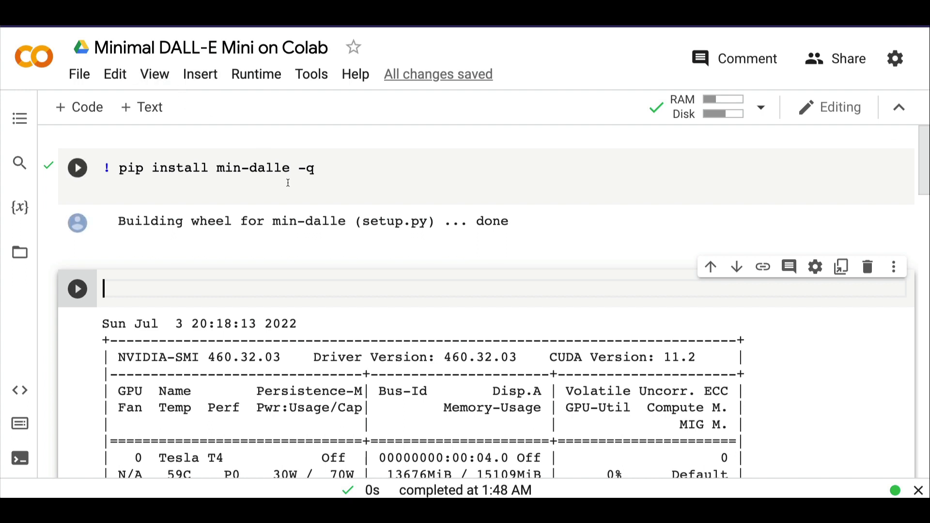
click(256, 74)
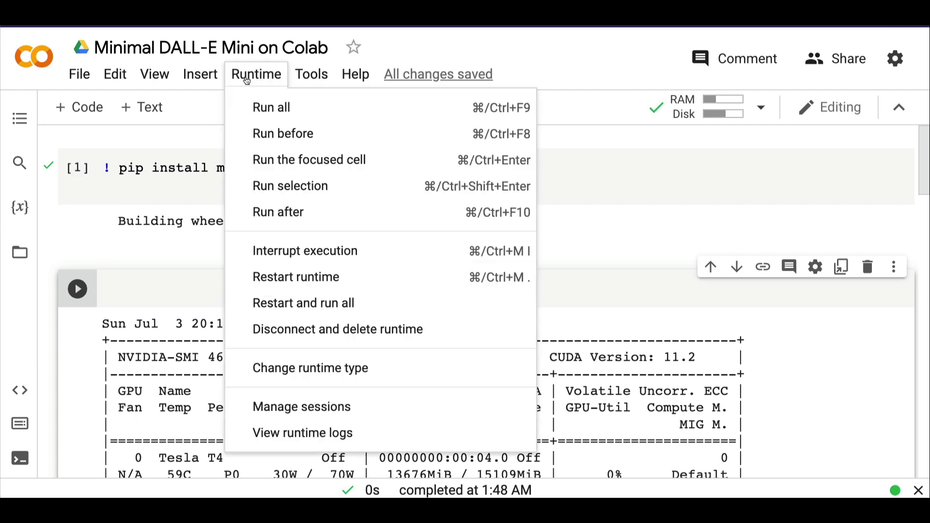
mouse_move(310, 368)
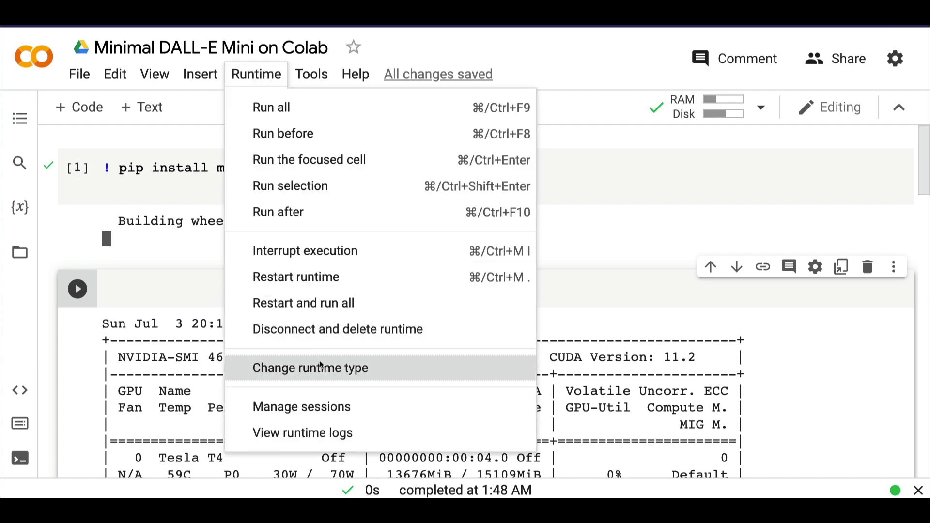
click(309, 368)
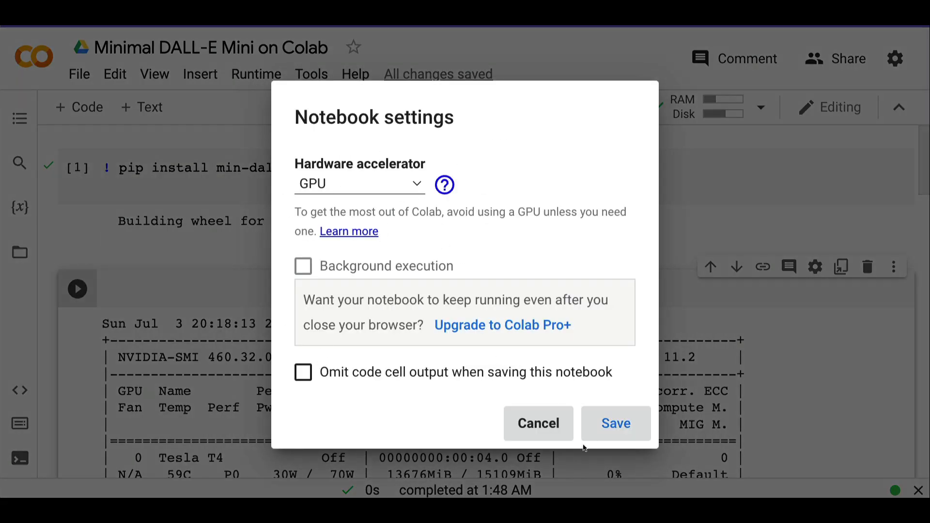
click(256, 74)
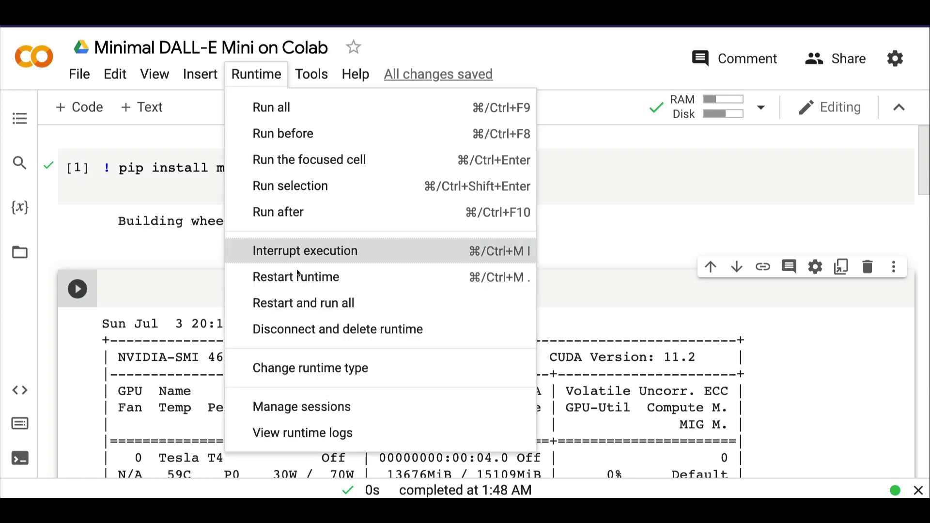
click(310, 368)
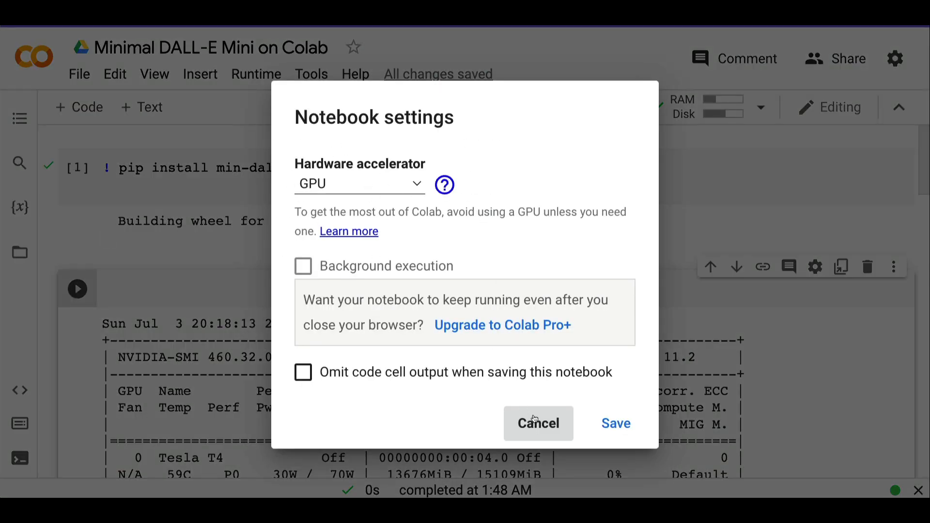
click(537, 422)
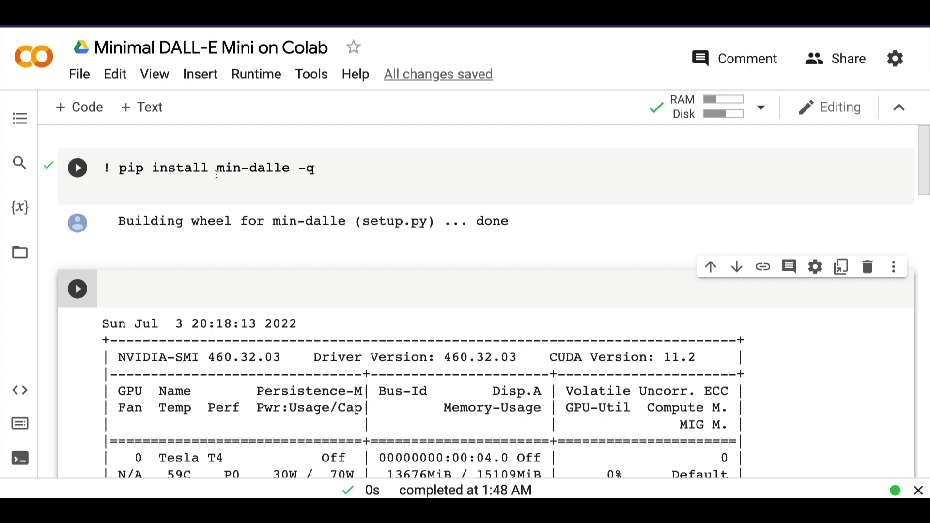
double_click(252, 168)
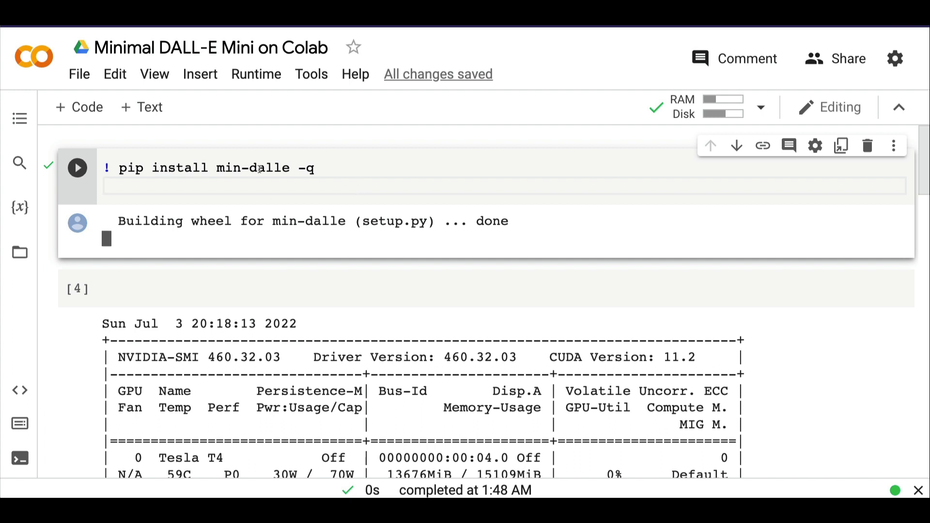
double_click(252, 169)
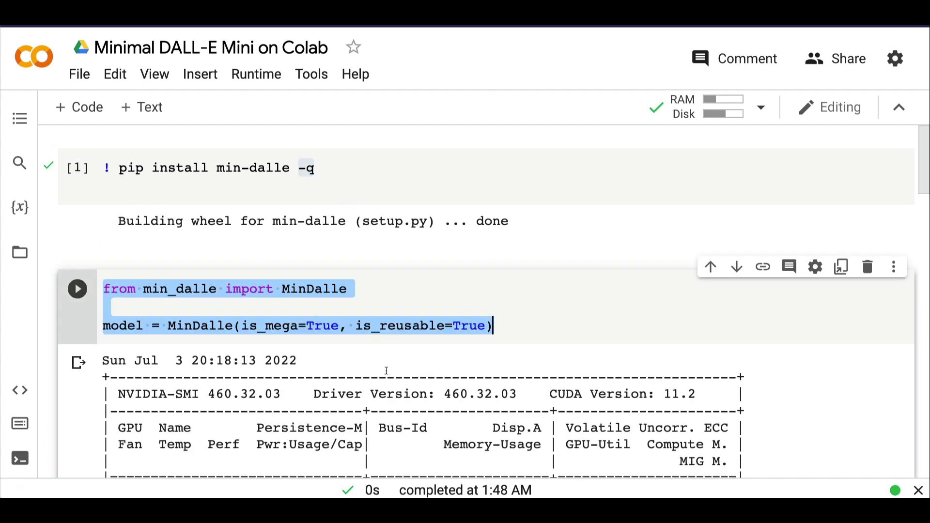
Highlight the MinDalle import, constructor call, its arguments and the model variable name
click(244, 296)
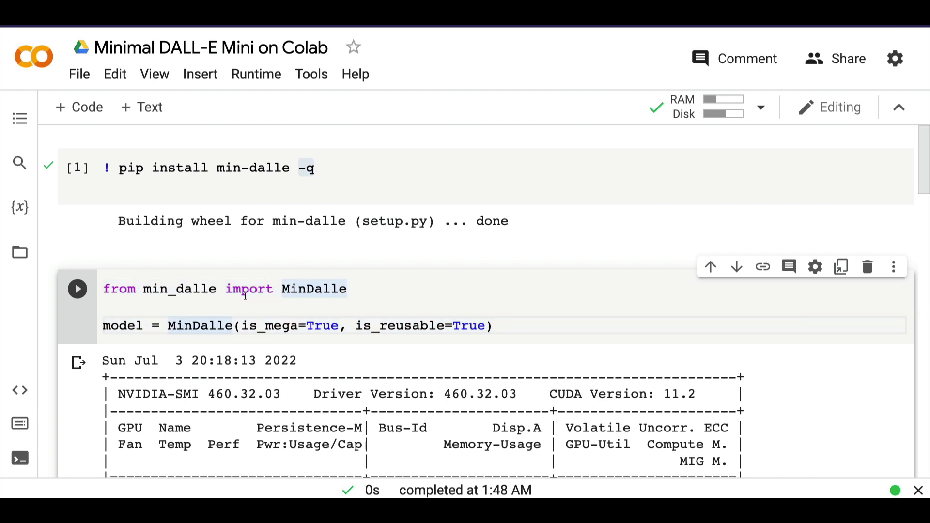
double_click(180, 289)
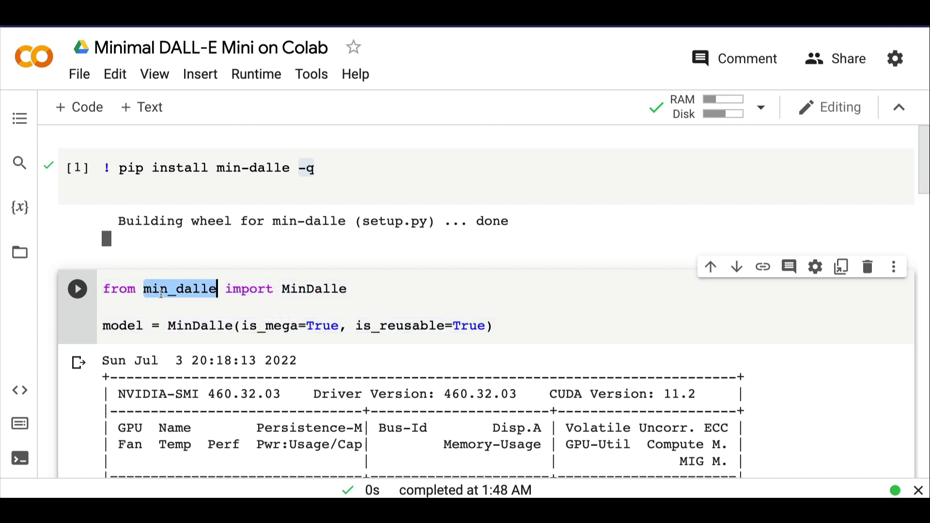
click(895, 266)
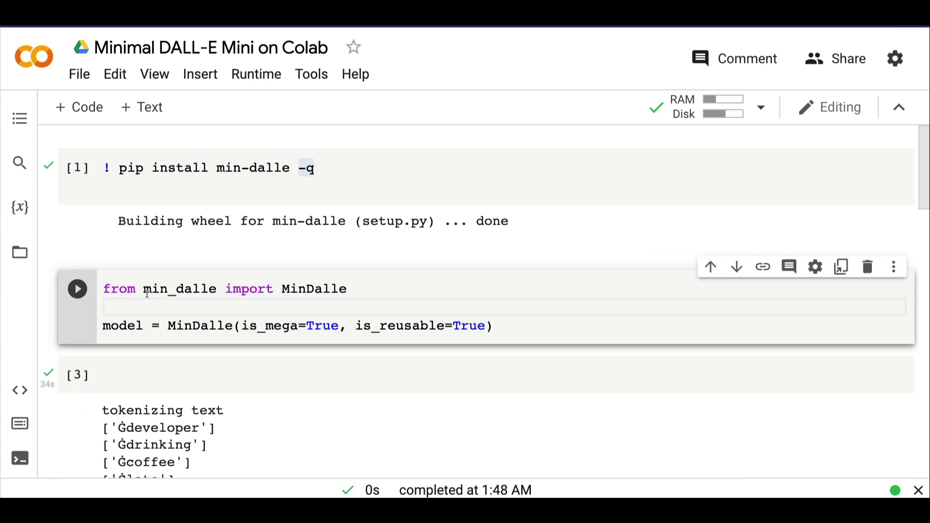
double_click(180, 289)
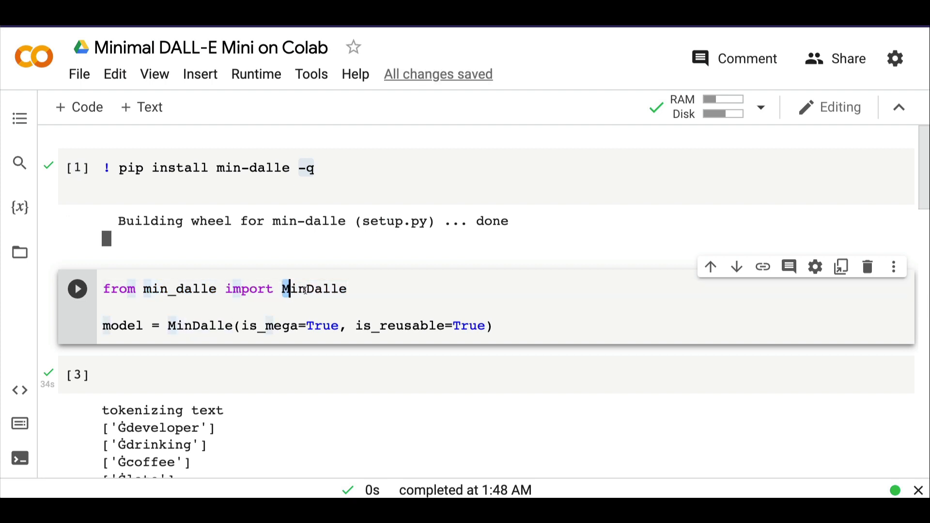
double_click(200, 325)
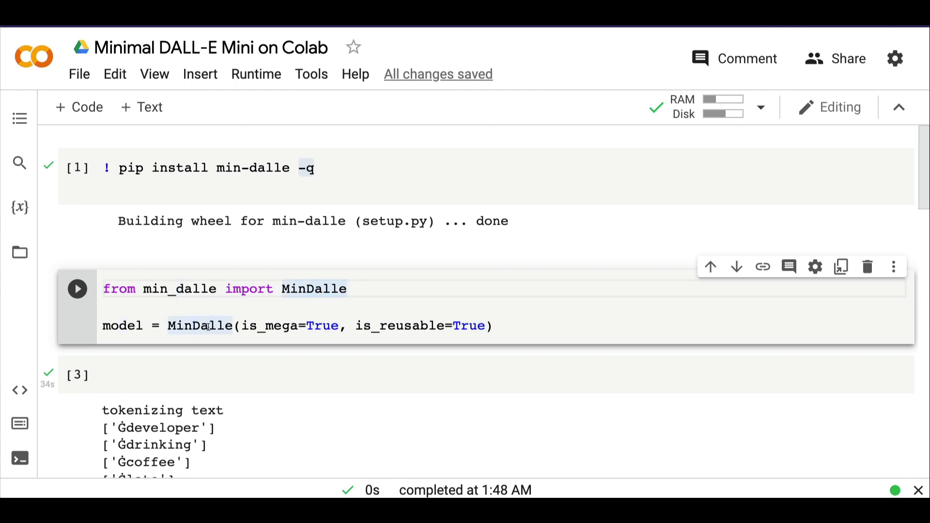
drag(237, 326, 406, 326)
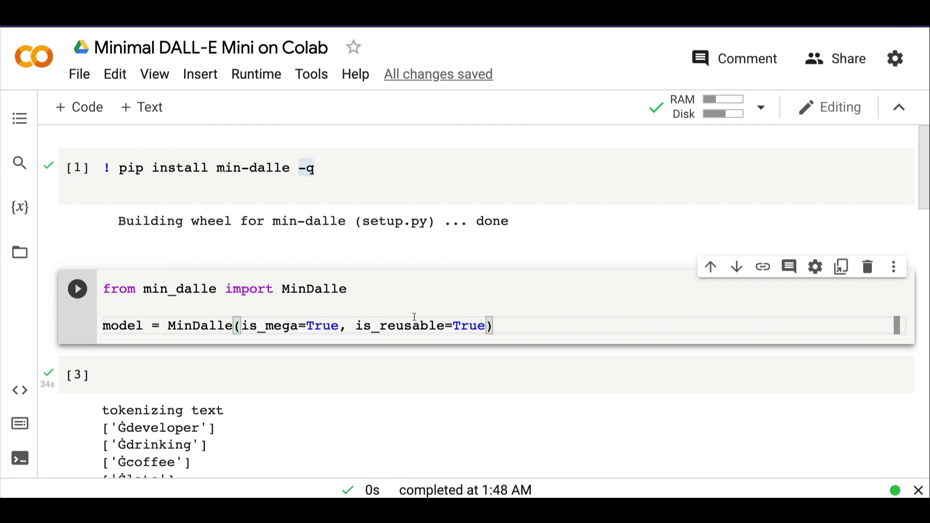
drag(241, 325, 338, 325)
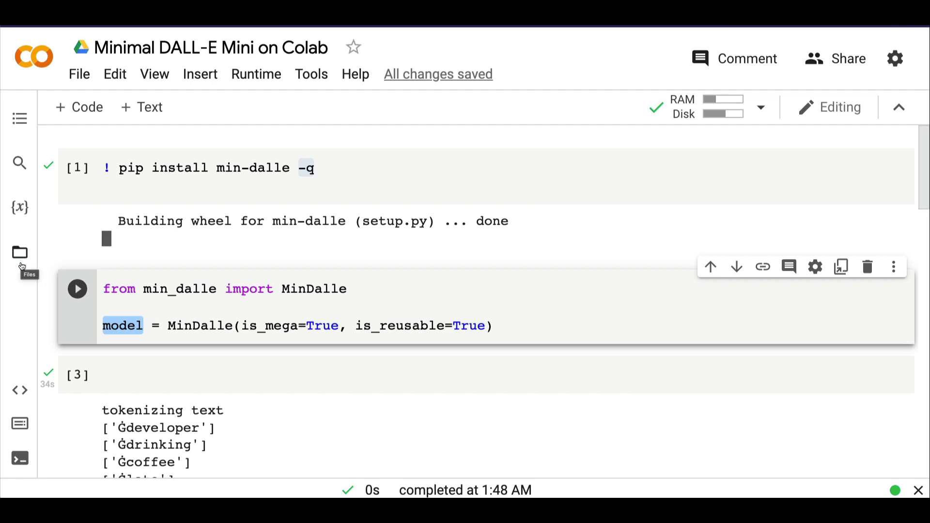
click(19, 252)
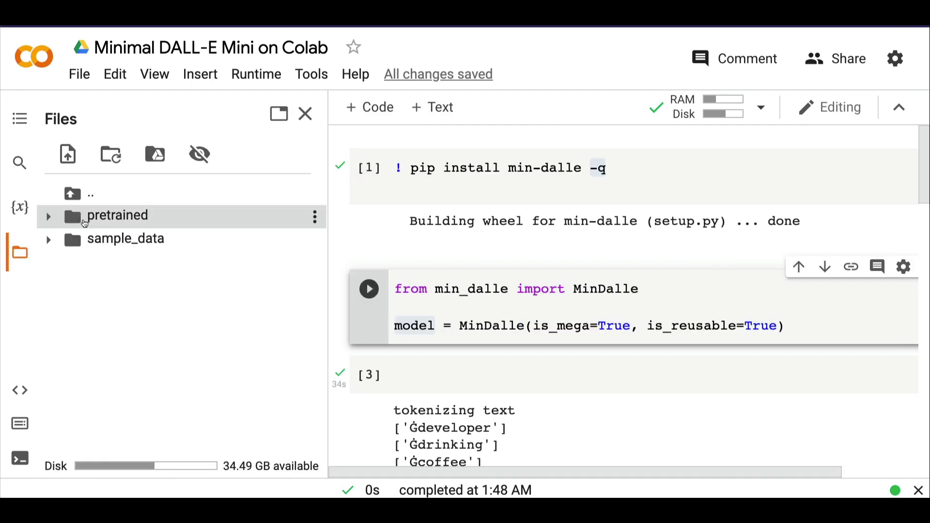
click(49, 215)
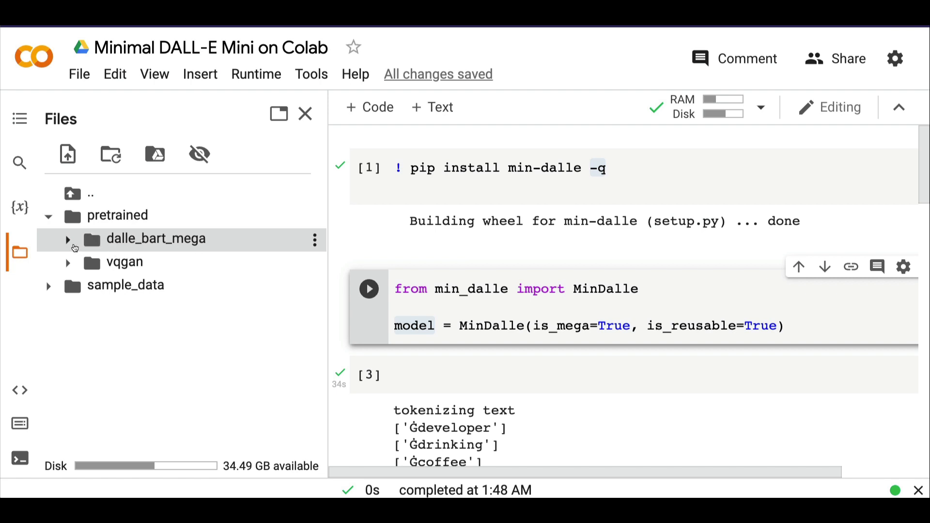
click(68, 238)
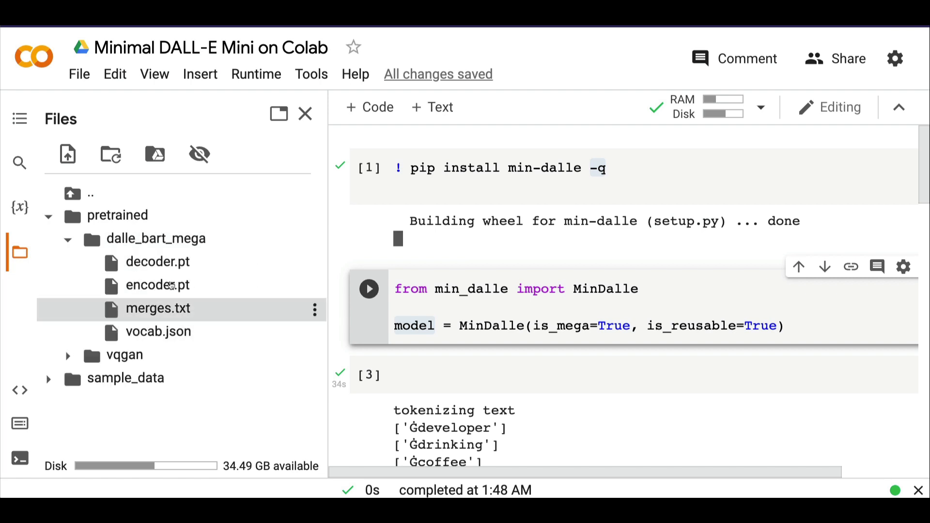
click(68, 239)
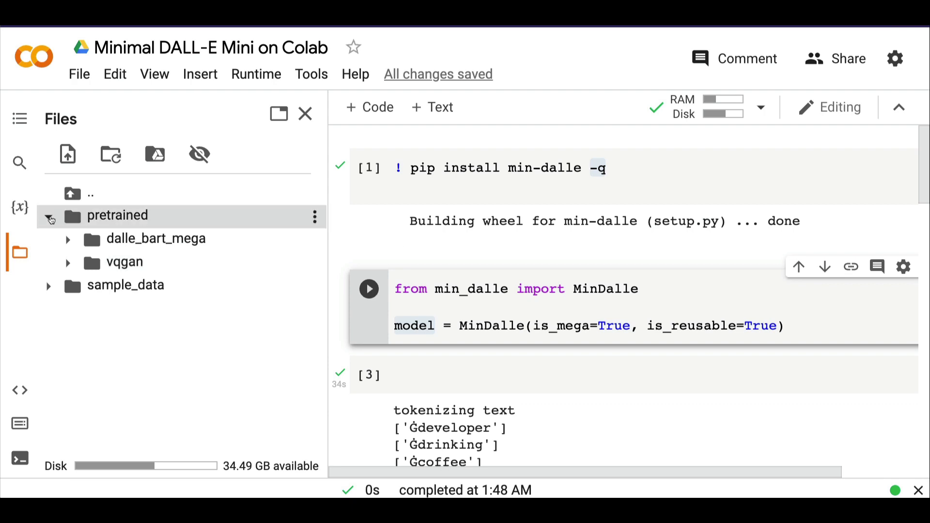
click(306, 114)
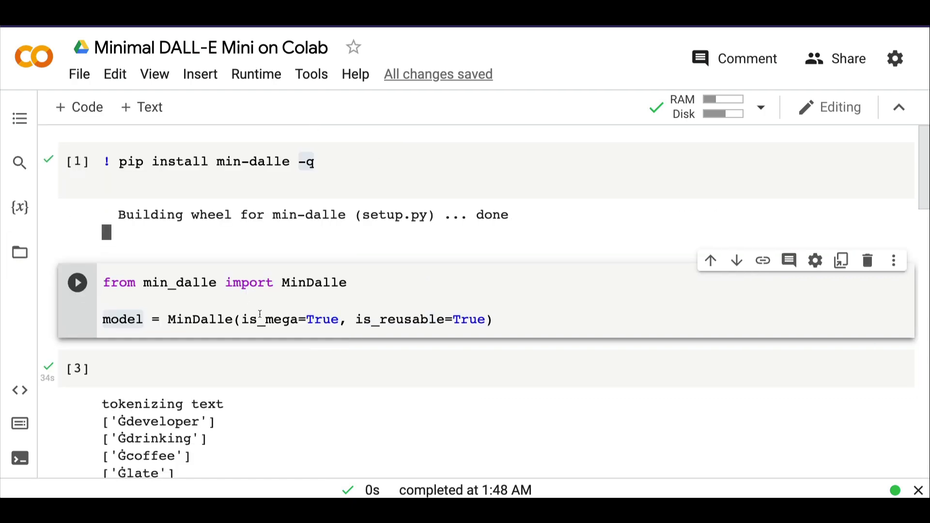
Highlight the text prompt variable and the generate_image call in the prompt cell
scroll(down, 3)
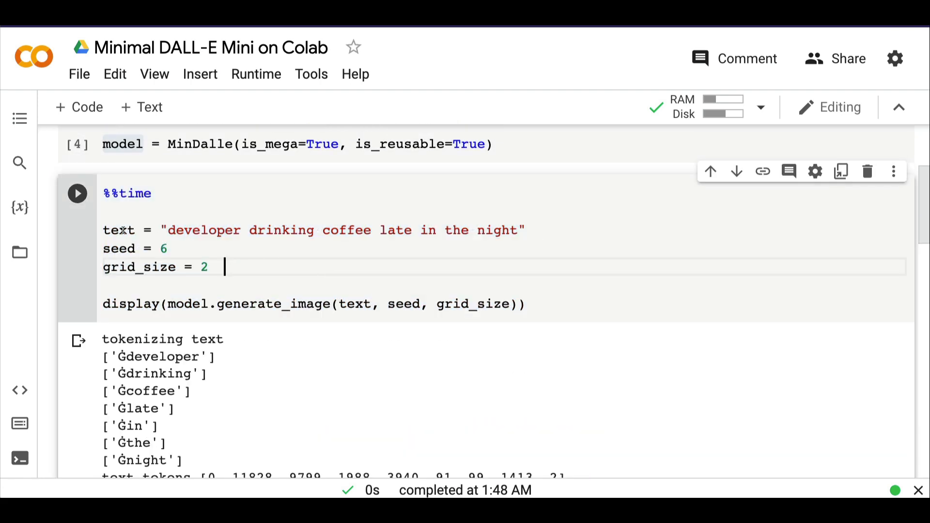
double_click(343, 230)
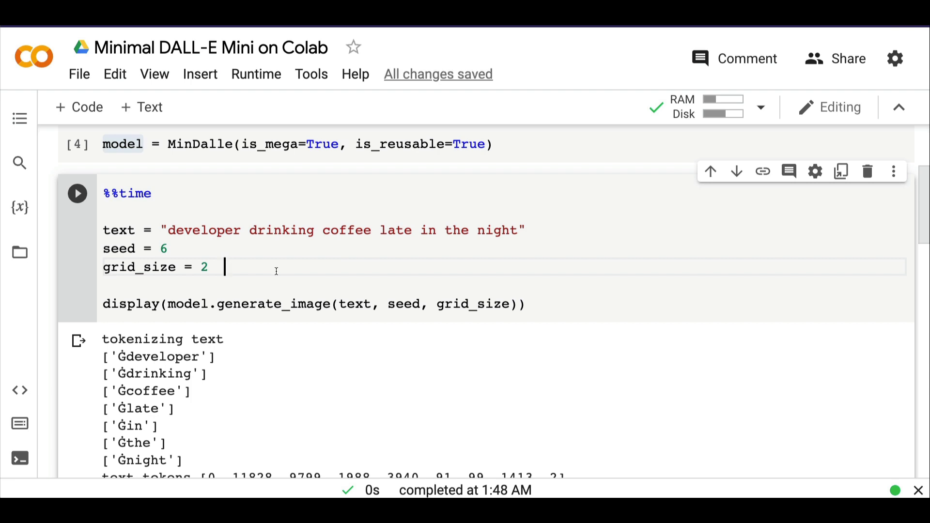
drag(103, 230, 224, 267)
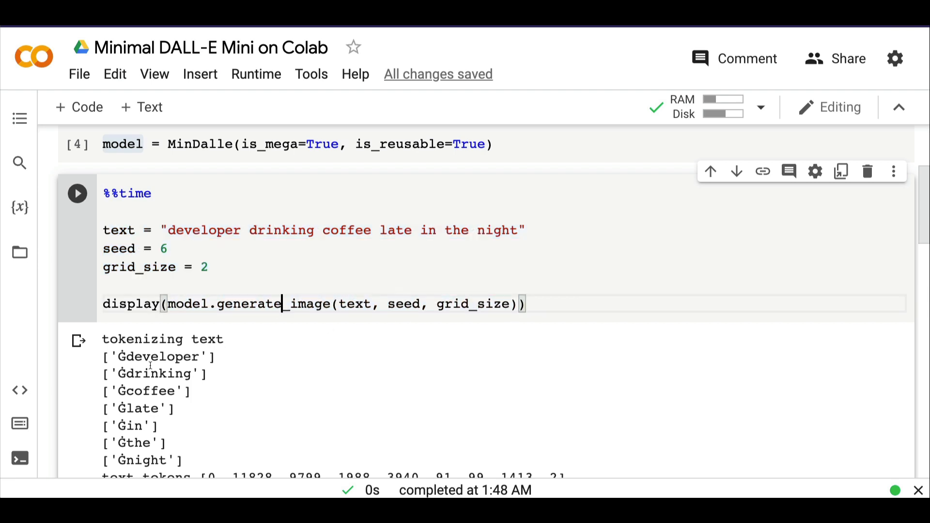
double_click(355, 303)
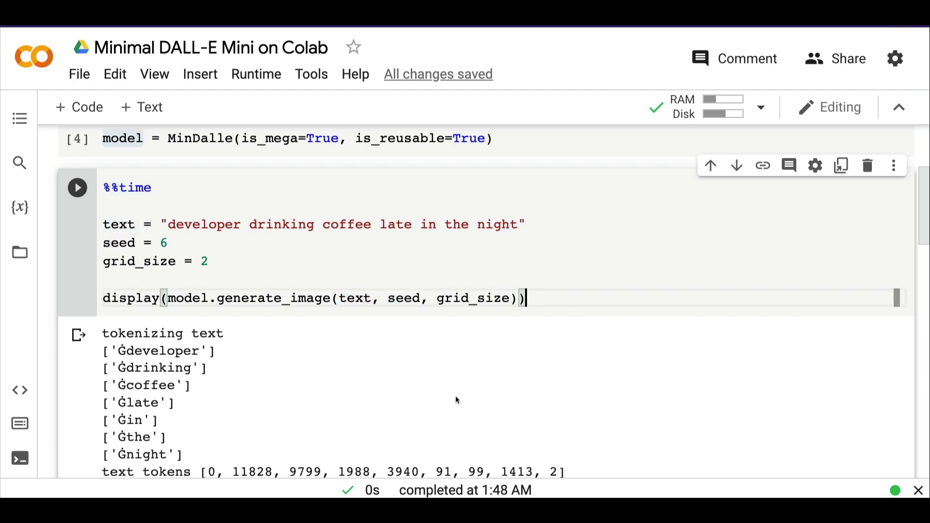
Scroll through the 2x2 developer-drinking-coffee image grid and back up to the code
scroll(down, 3)
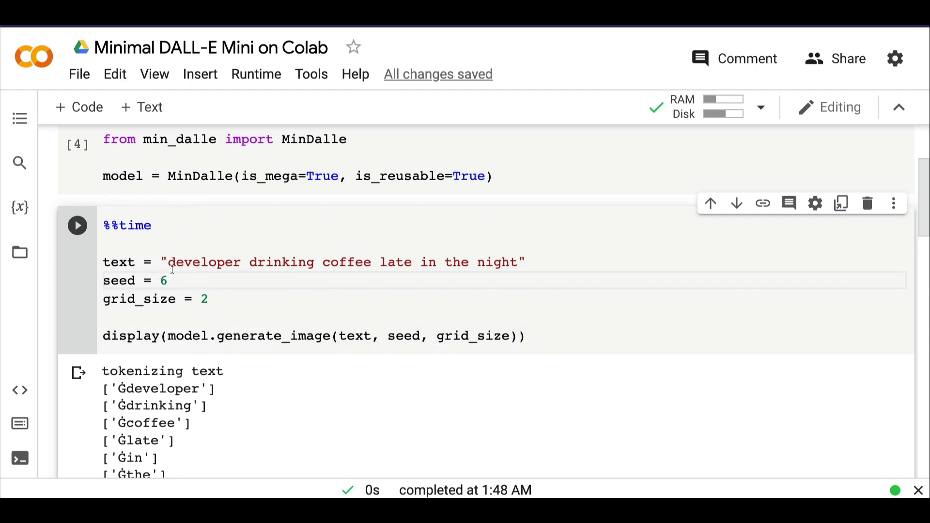
drag(171, 262, 521, 262)
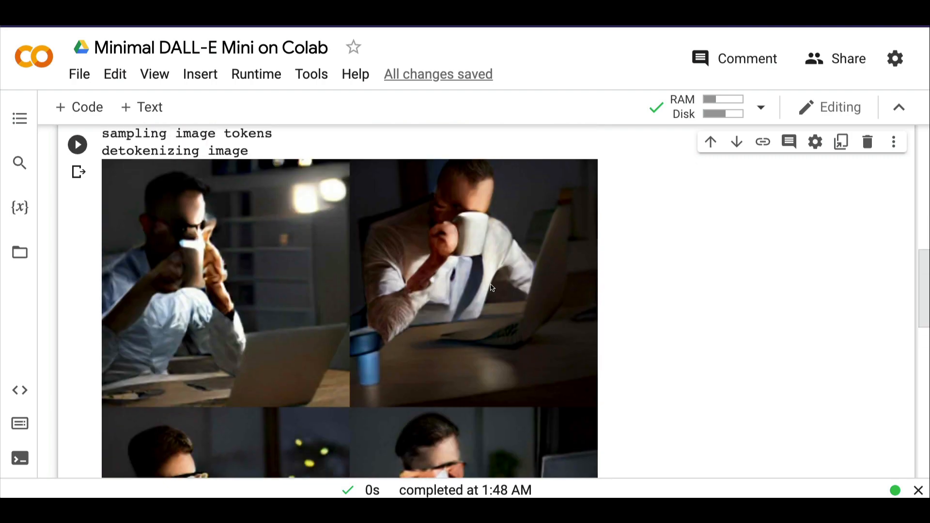
scroll(down, 3)
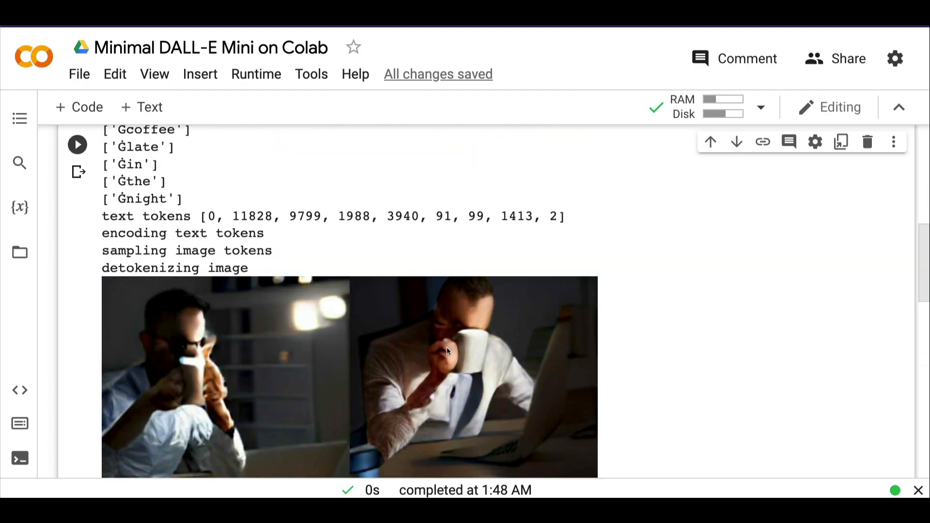
scroll(up, 3)
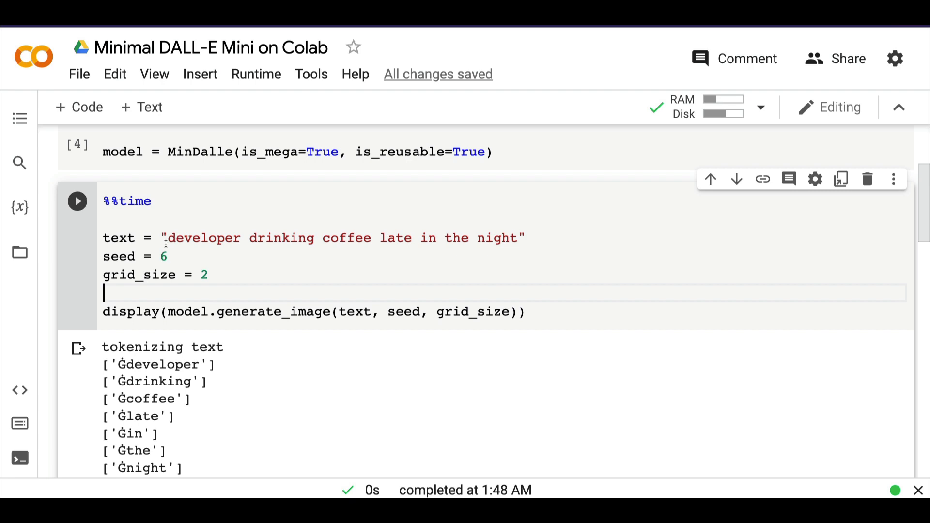
Replace the coffee prompt string with 'factory made taylor swift'
drag(169, 237, 510, 238)
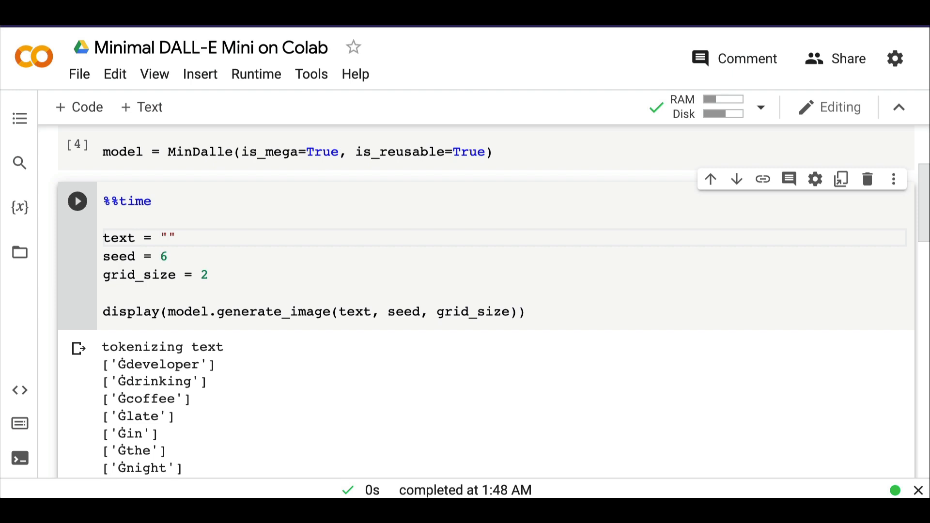
text(ta)
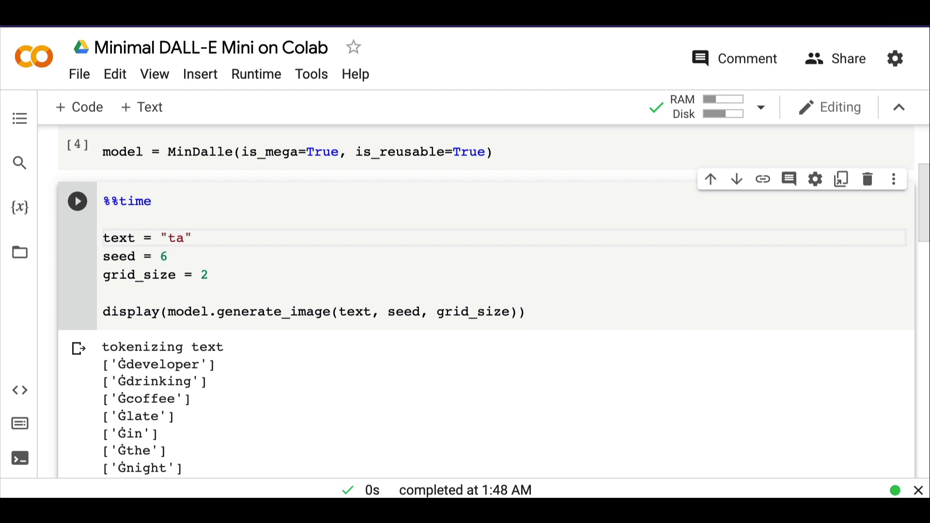
text(facto)
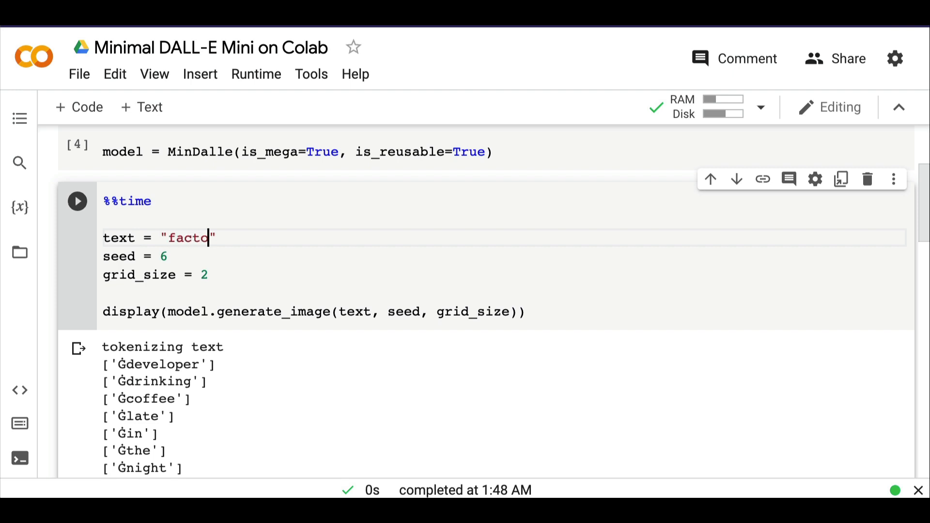
text(ry made tai)
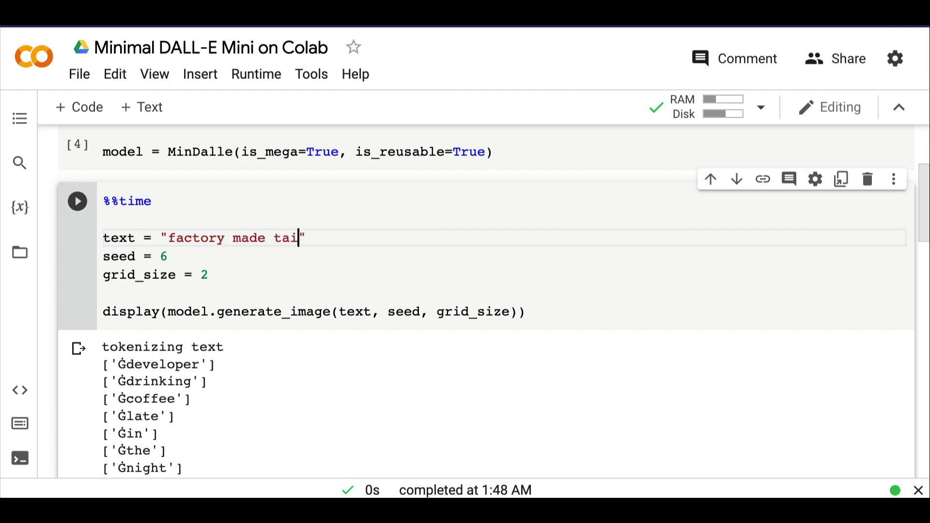
text(lor swit)
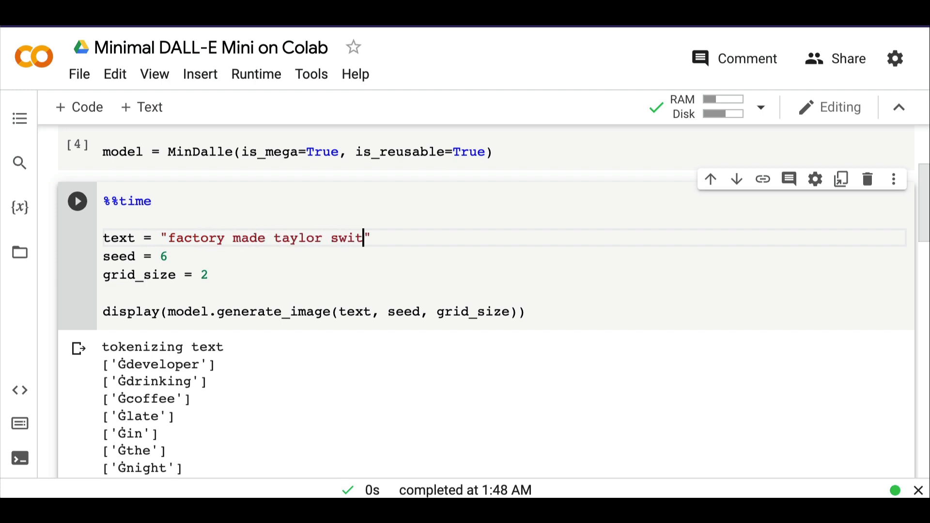
scroll(down, 3)
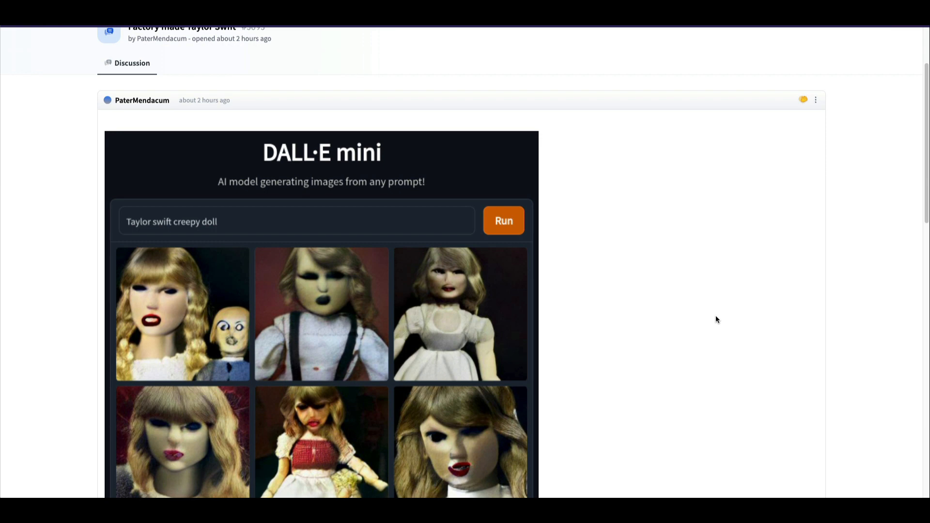
mouse_move(719, 328)
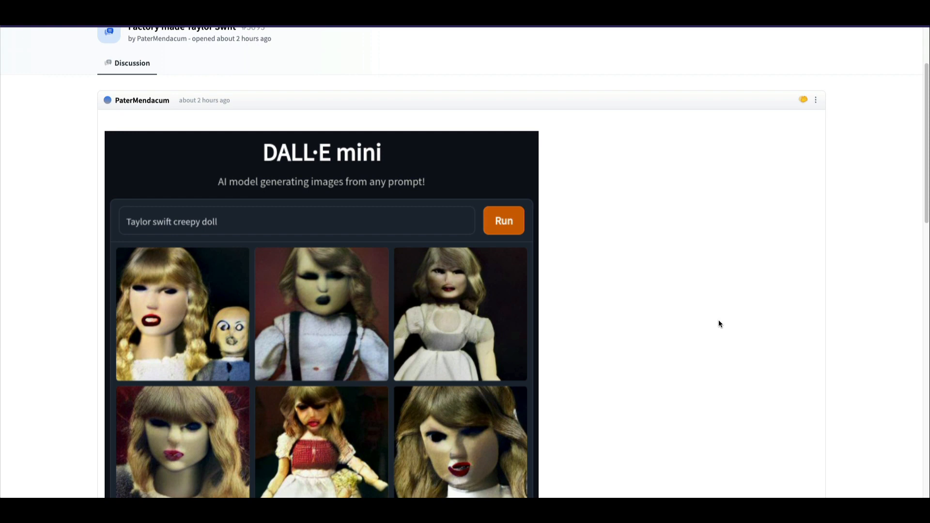
mouse_move(766, 78)
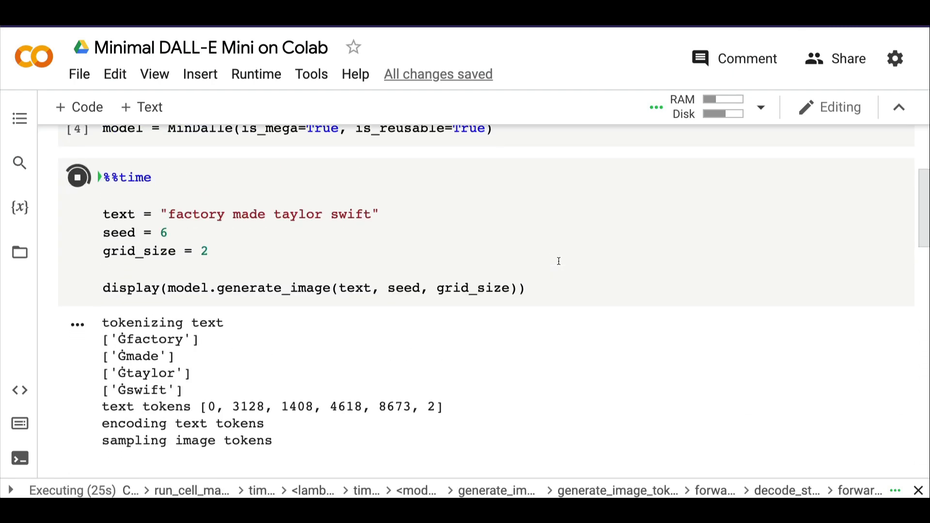
Scroll through the 'factory made taylor swift' output and double-click text in the cell
scroll(up, 3)
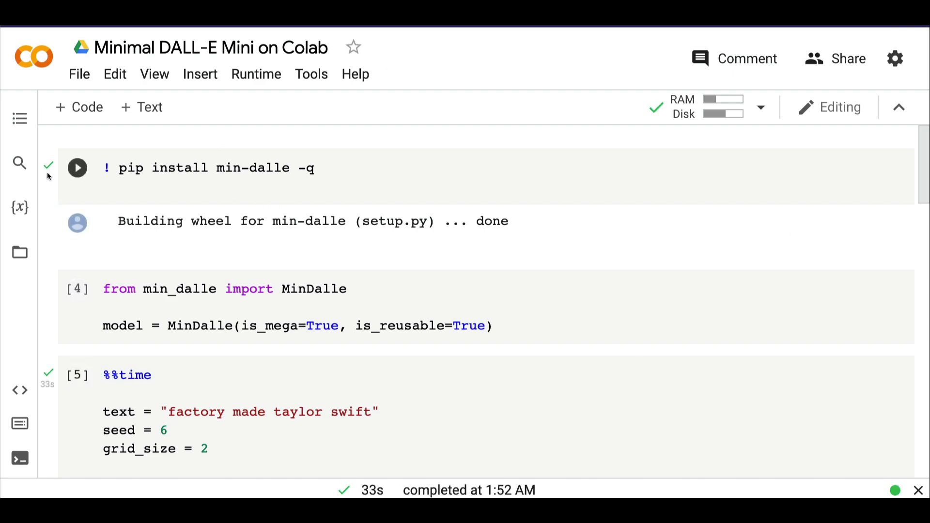
scroll(down, 3)
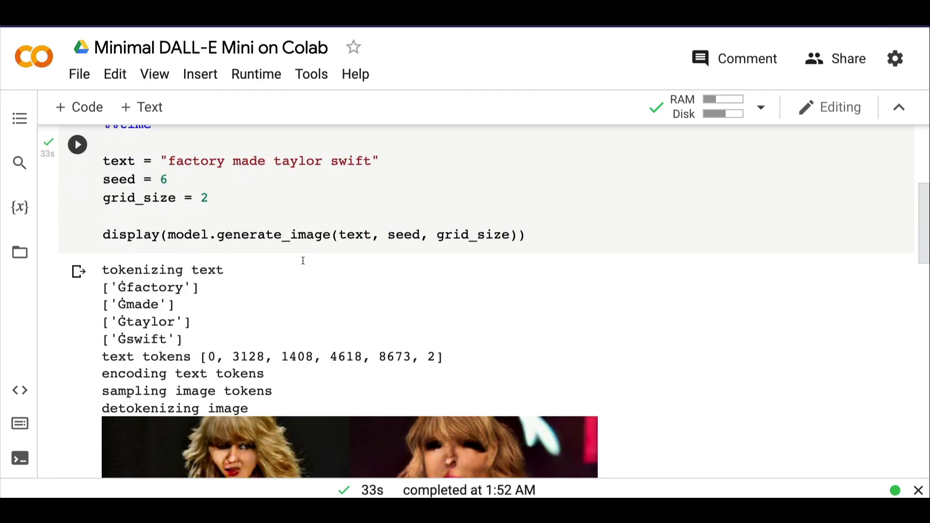
scroll(down, 3)
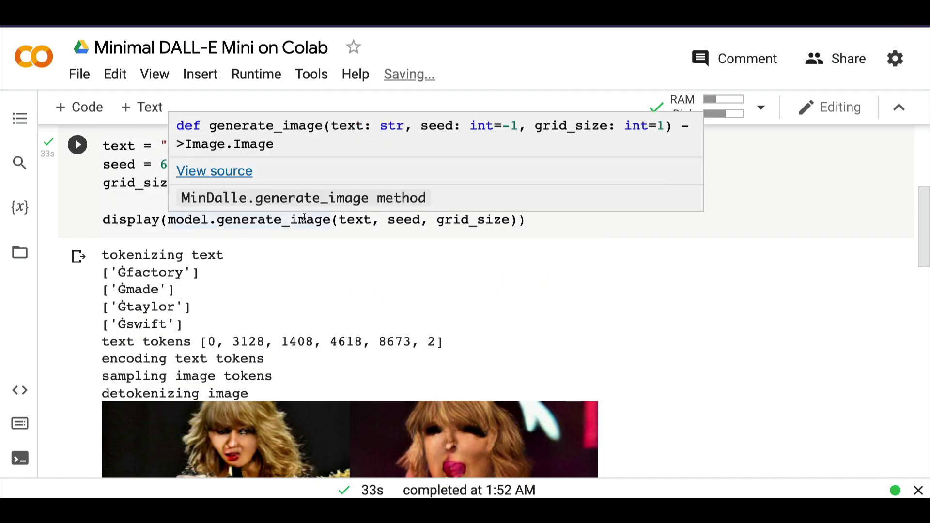
mouse_move(421, 257)
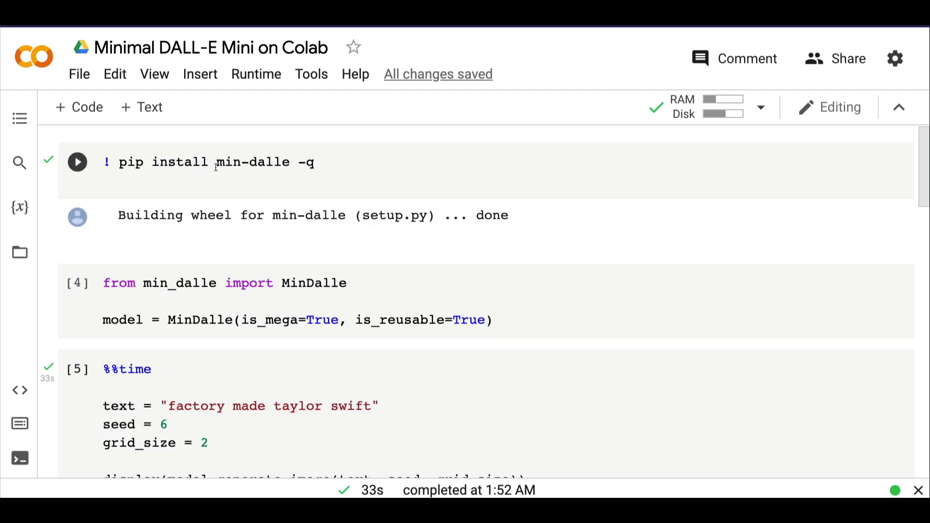
double_click(252, 162)
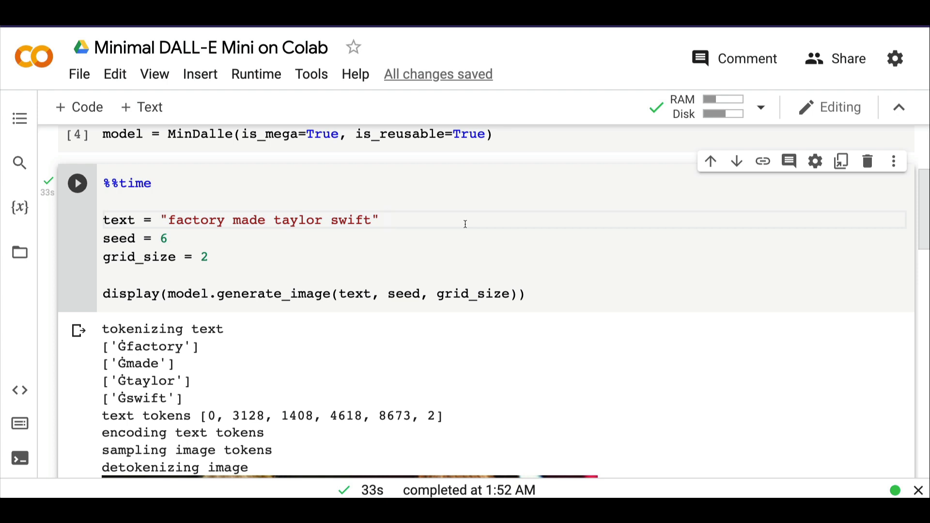
mouse_move(193, 225)
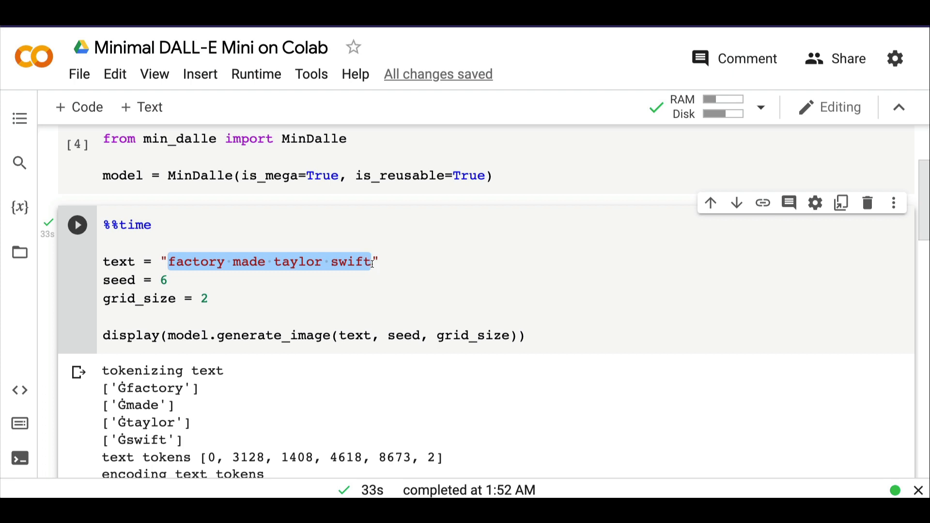
Change the prompt to 'robots enjoying sunset in paris', run the cell and follow the output
key(Delete)
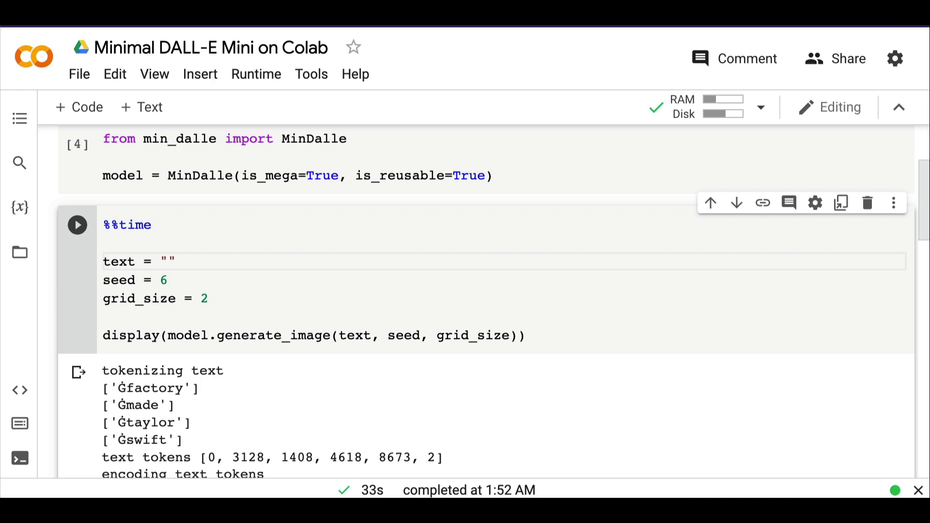
text(robots en)
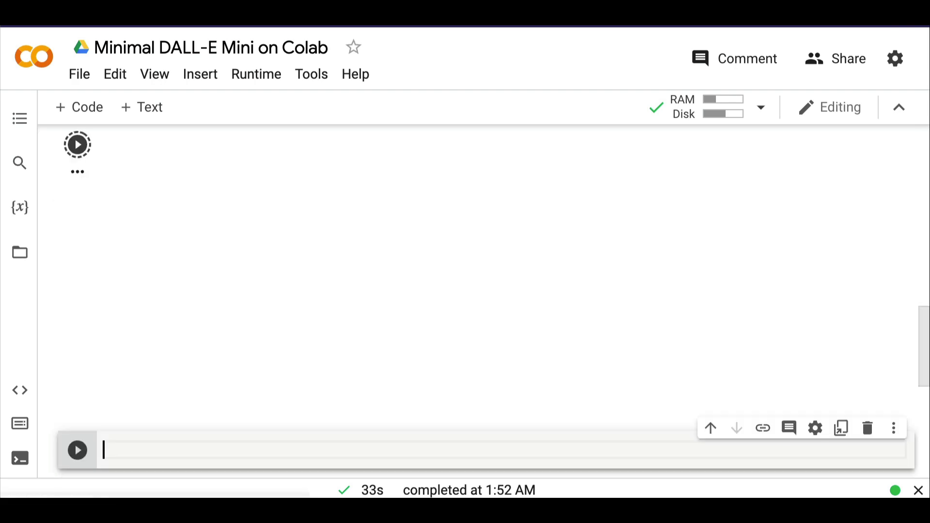
click(77, 144)
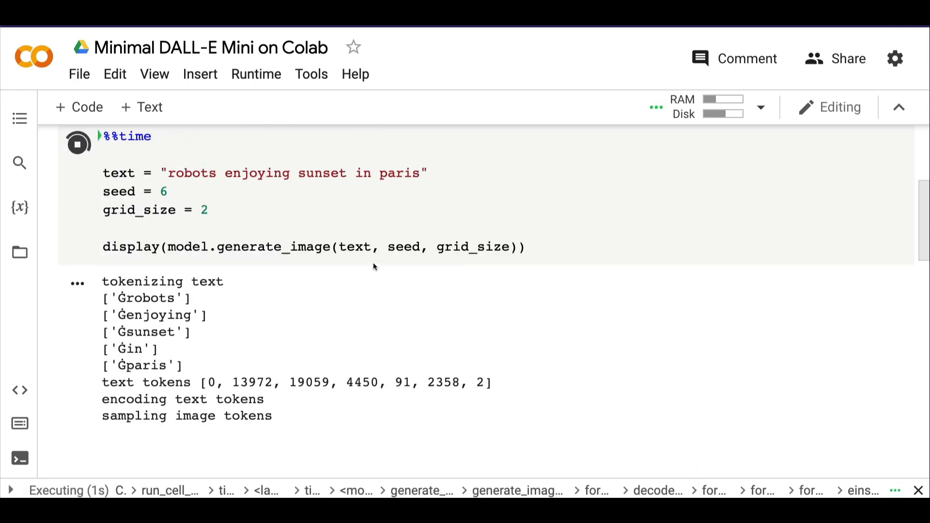
scroll(down, 3)
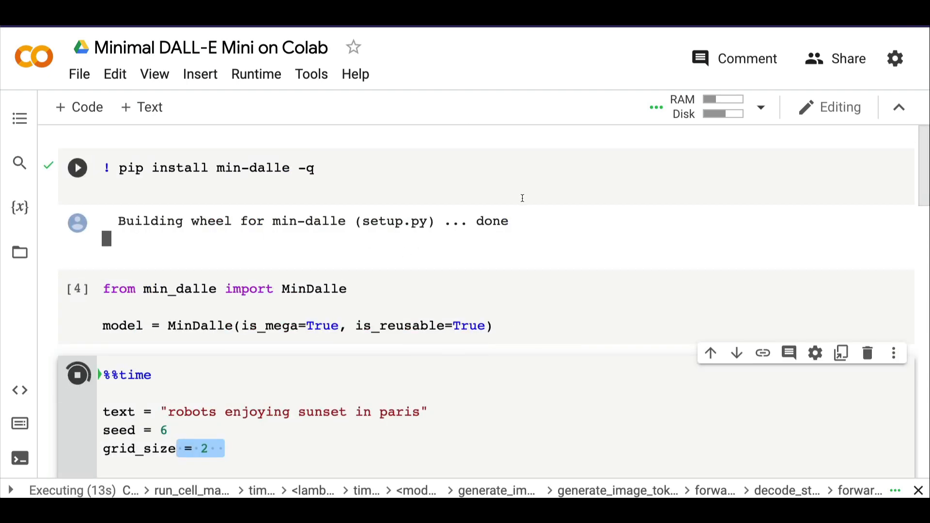
scroll(down, 3)
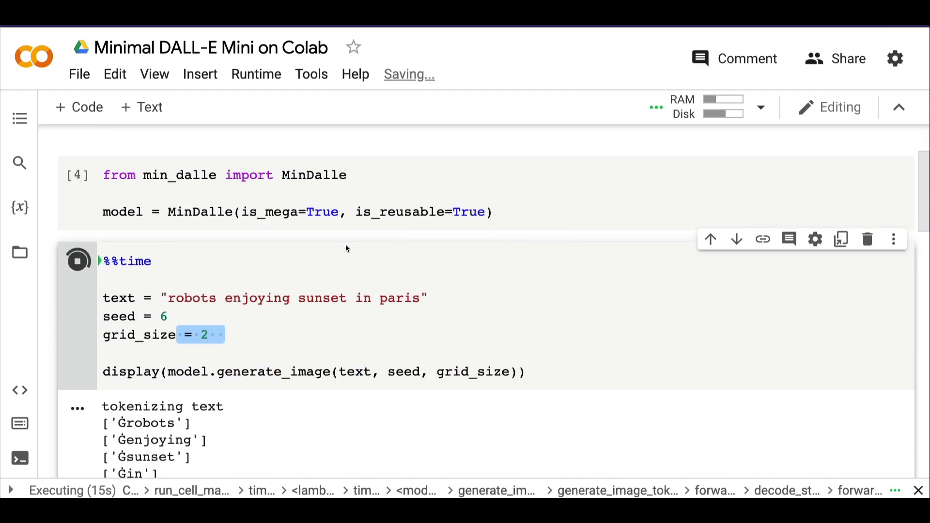
scroll(down, 3)
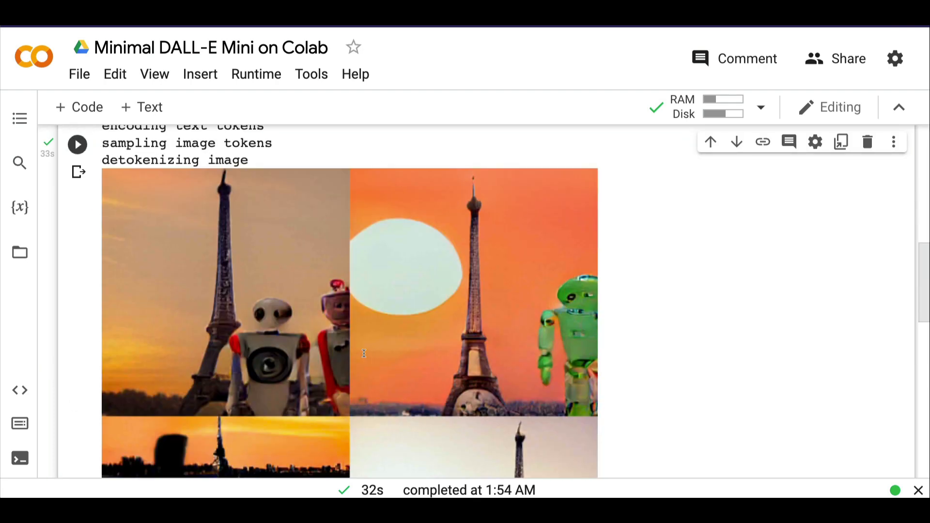
Scroll down the output to see all four robots-in-Paris sunset images
scroll(down, 3)
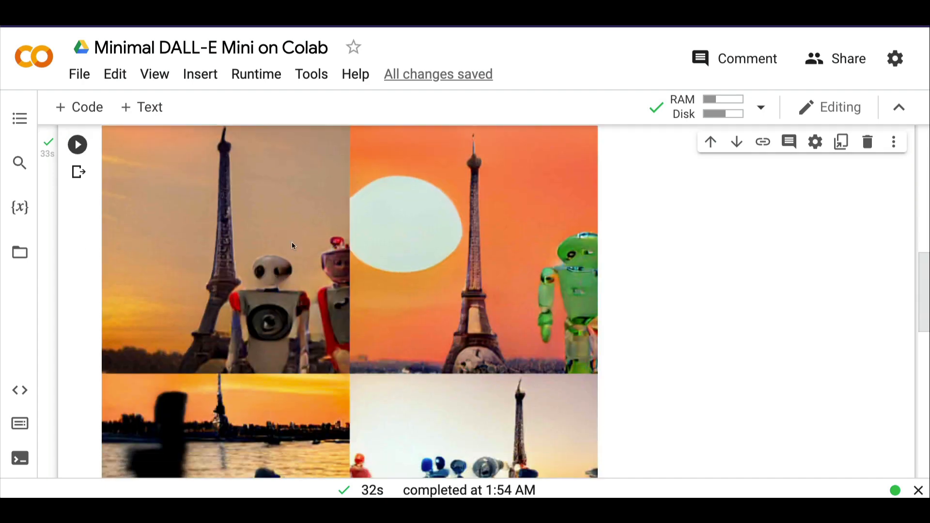
scroll(down, 3)
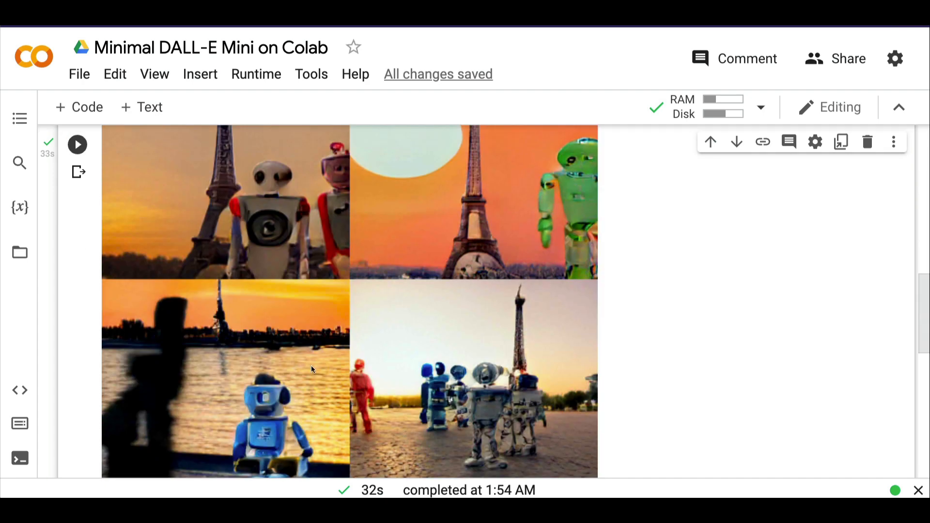
scroll(down, 3)
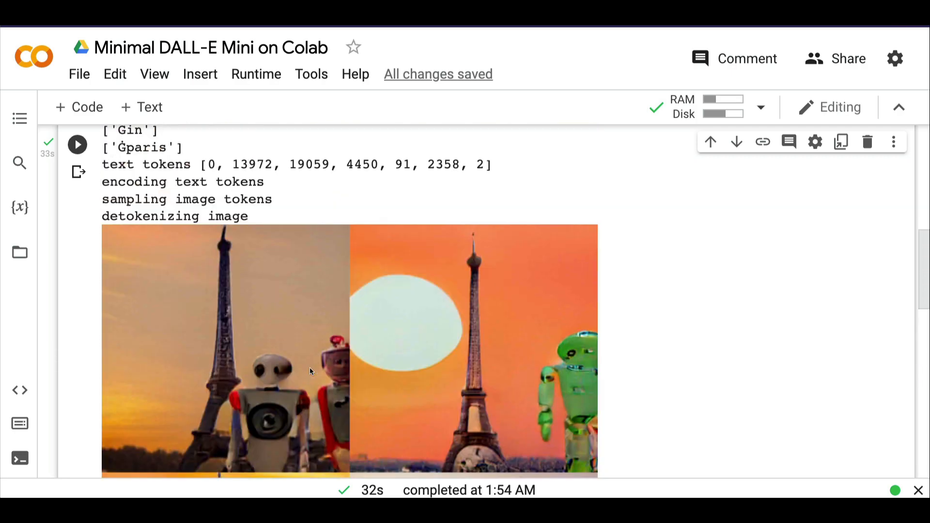
scroll(down, 3)
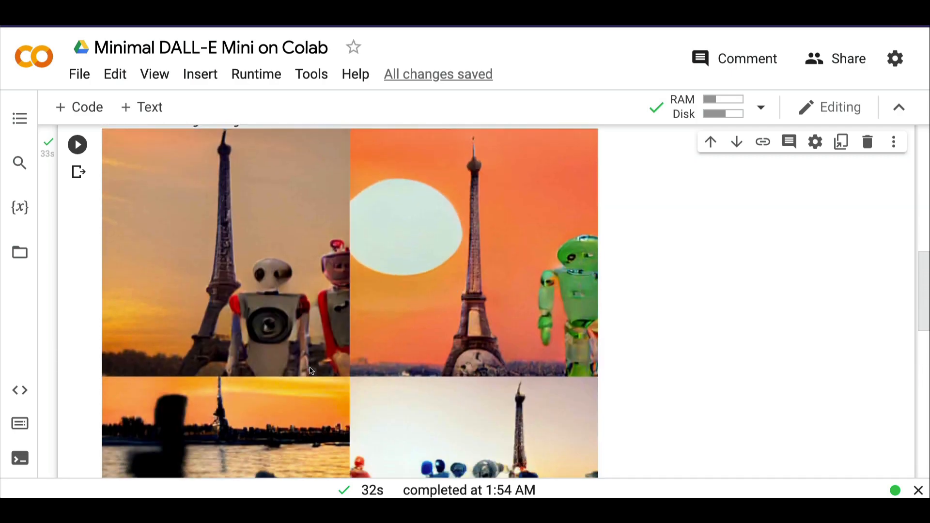